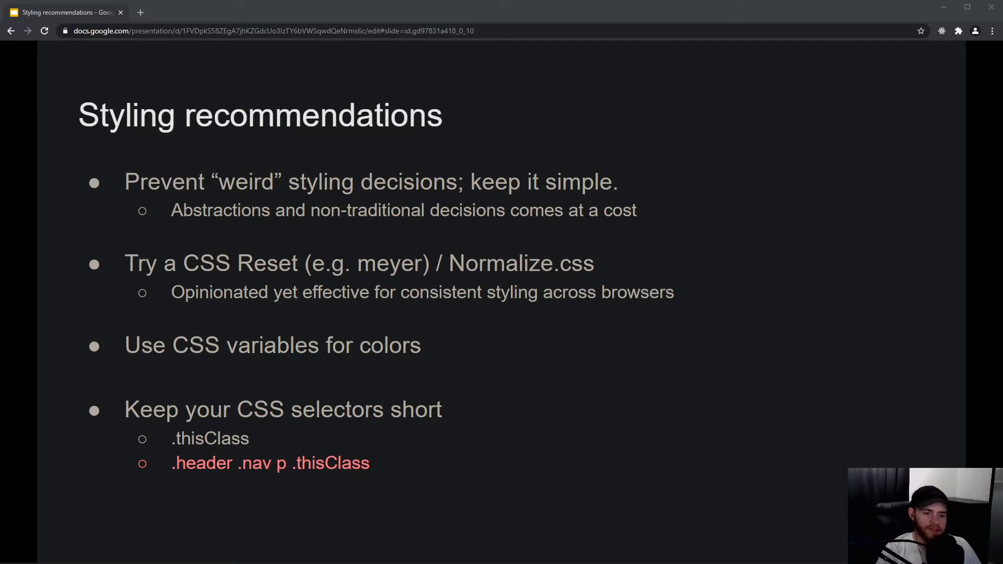
{"action": "mouse_move", "coordinate": [635, 270]}
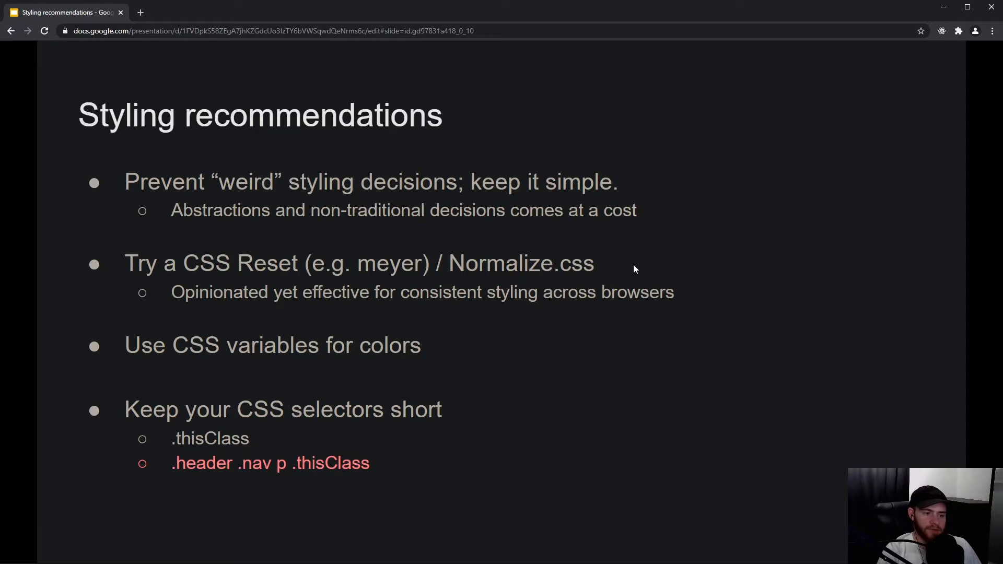
{"action": "mouse_move", "coordinate": [452, 245]}
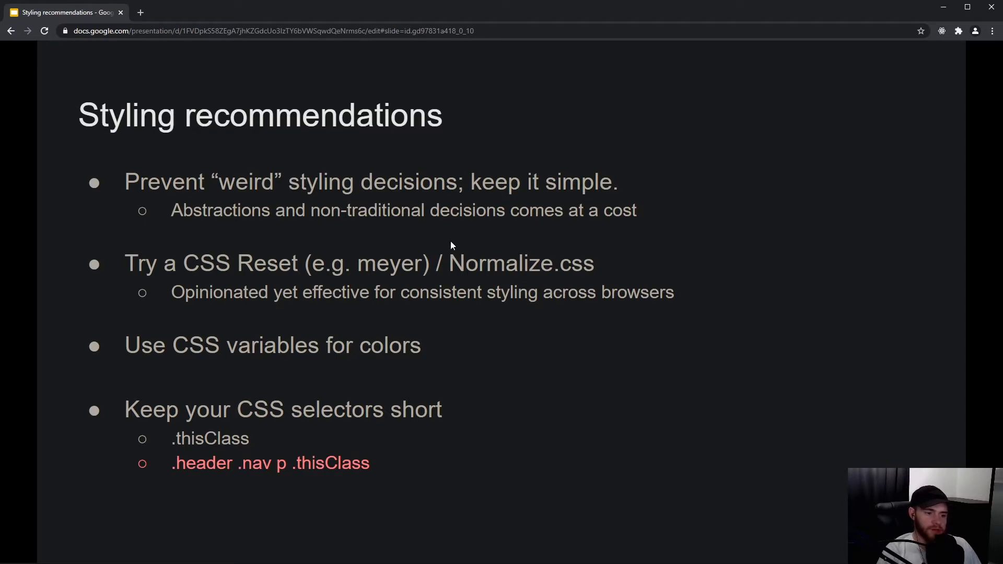
{"action": "mouse_move", "coordinate": [294, 238]}
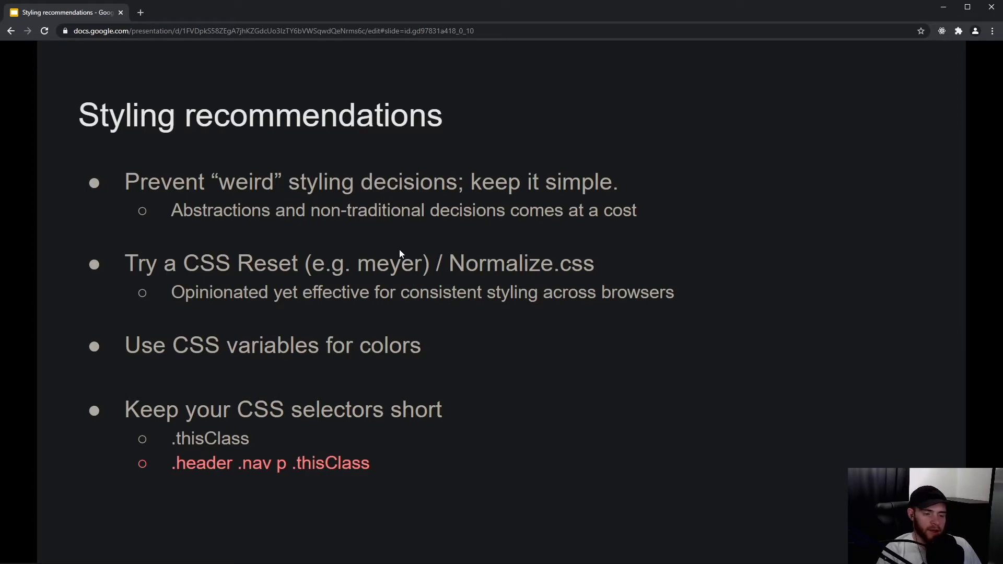
{"action": "mouse_move", "coordinate": [349, 246]}
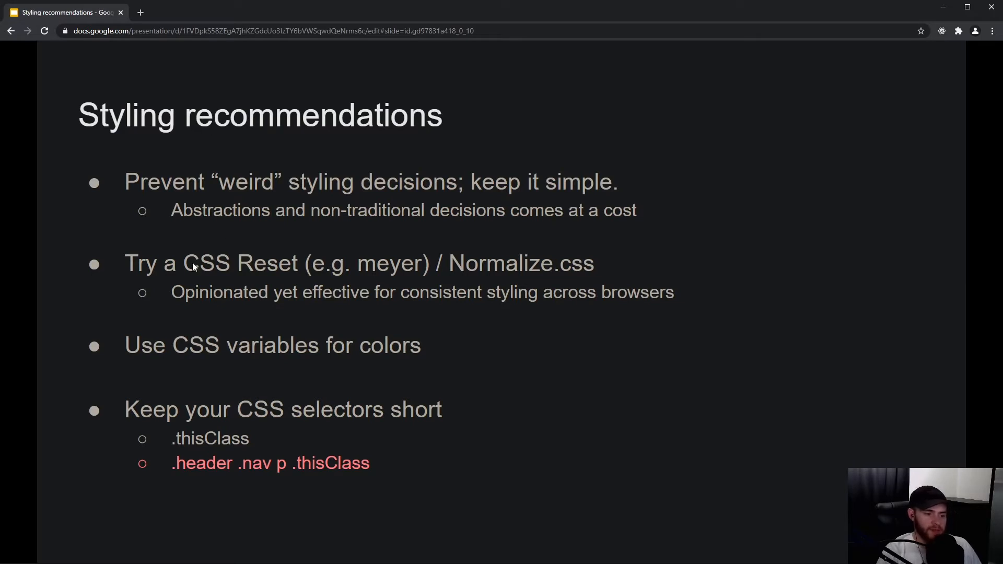
{"action": "mouse_move", "coordinate": [485, 282]}
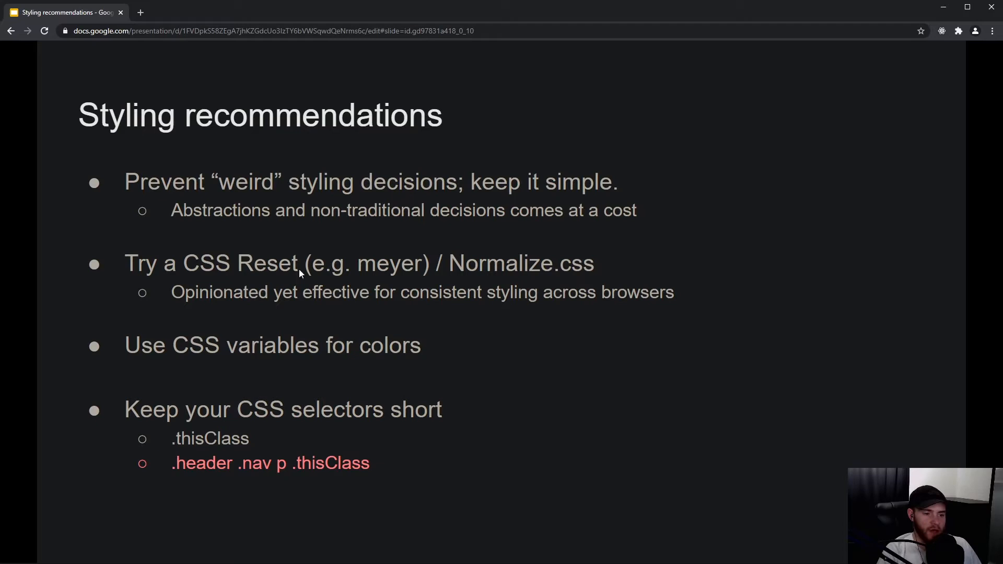
{"action": "mouse_move", "coordinate": [330, 236]}
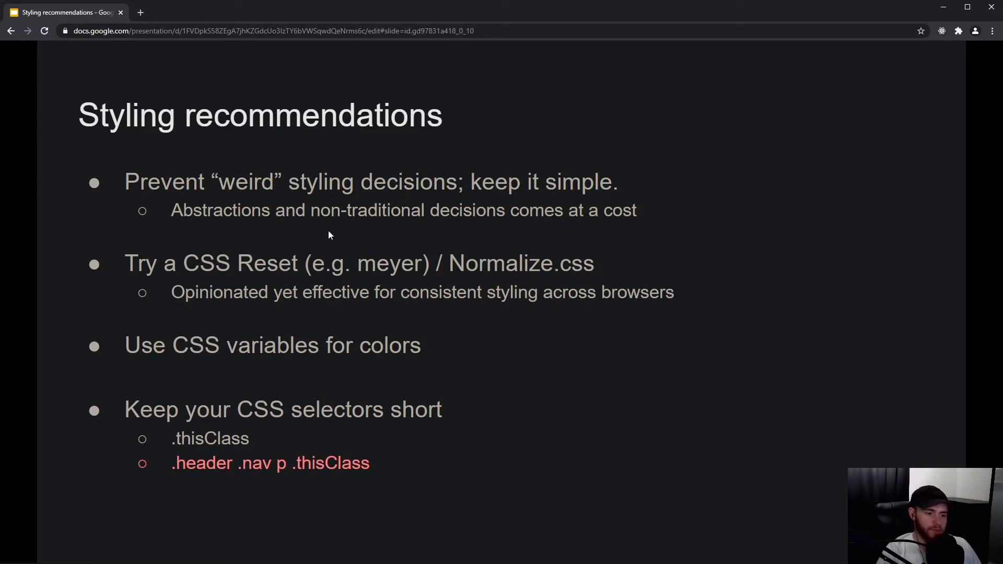
{"action": "mouse_move", "coordinate": [376, 244]}
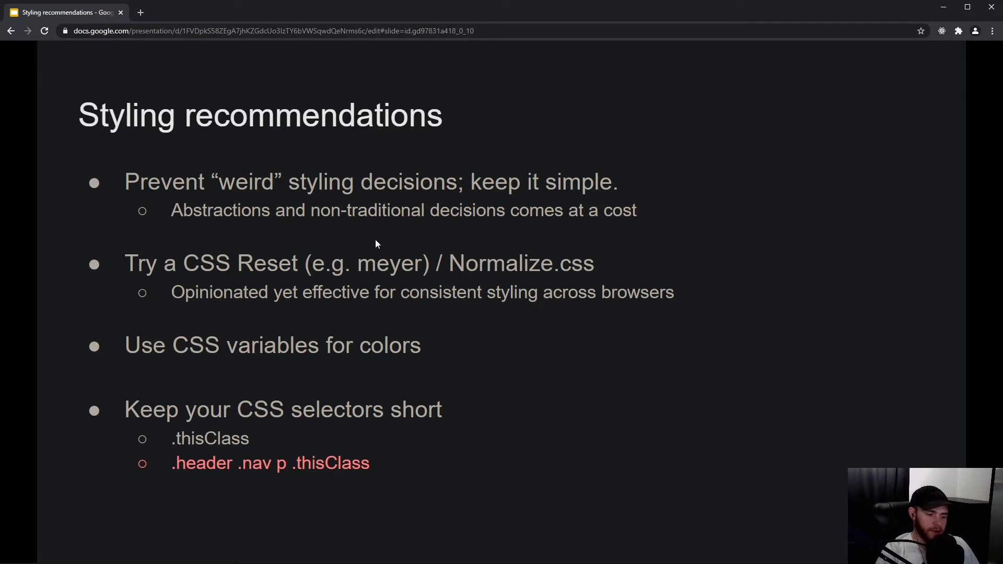
{"action": "mouse_move", "coordinate": [255, 388]}
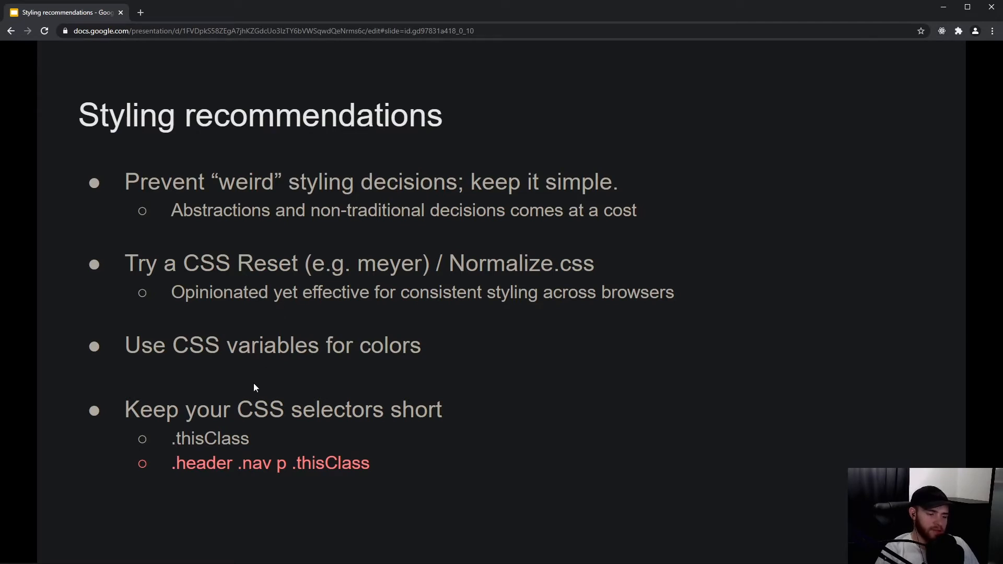
{"action": "mouse_move", "coordinate": [250, 450]}
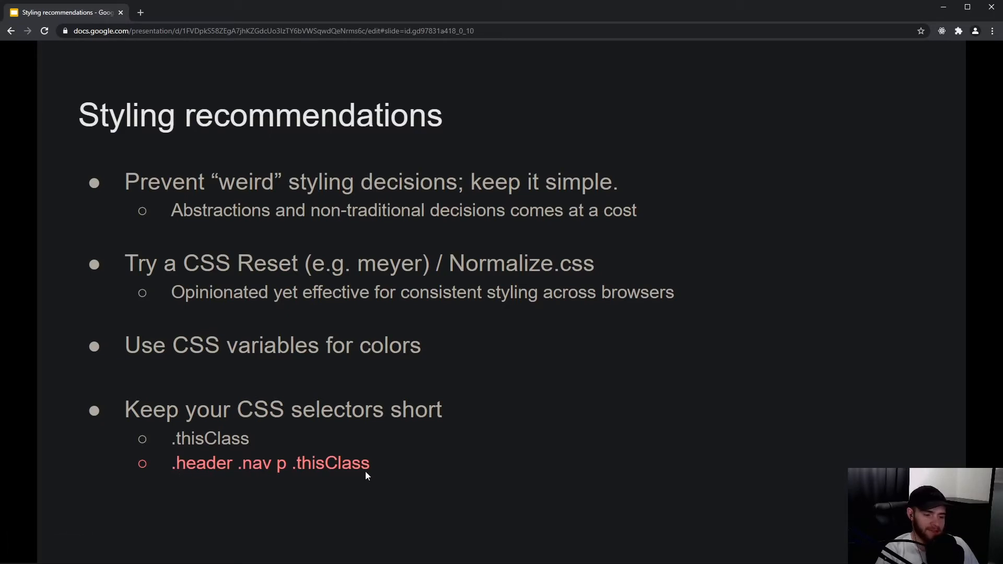
{"action": "mouse_move", "coordinate": [382, 473]}
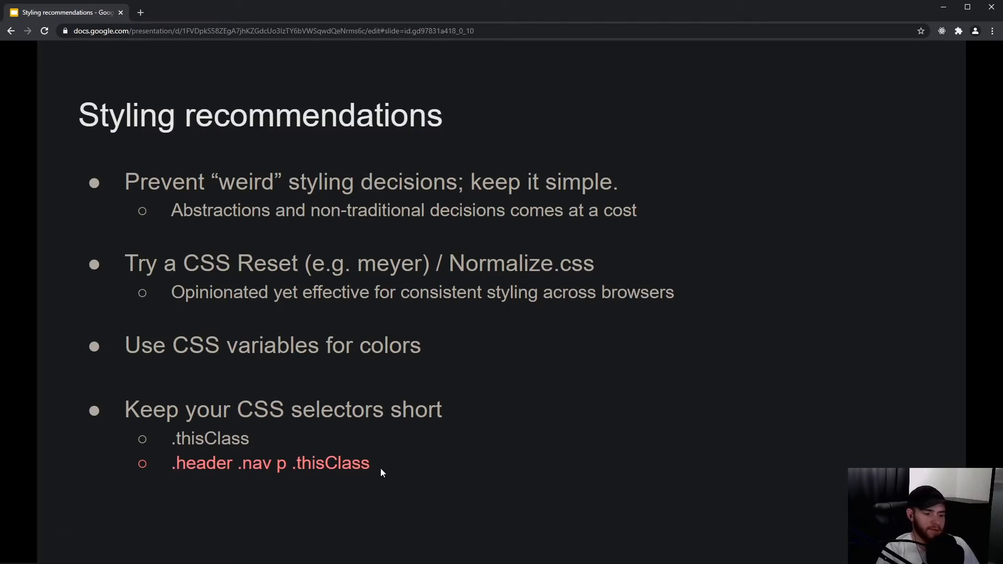
{"action": "mouse_move", "coordinate": [360, 498]}
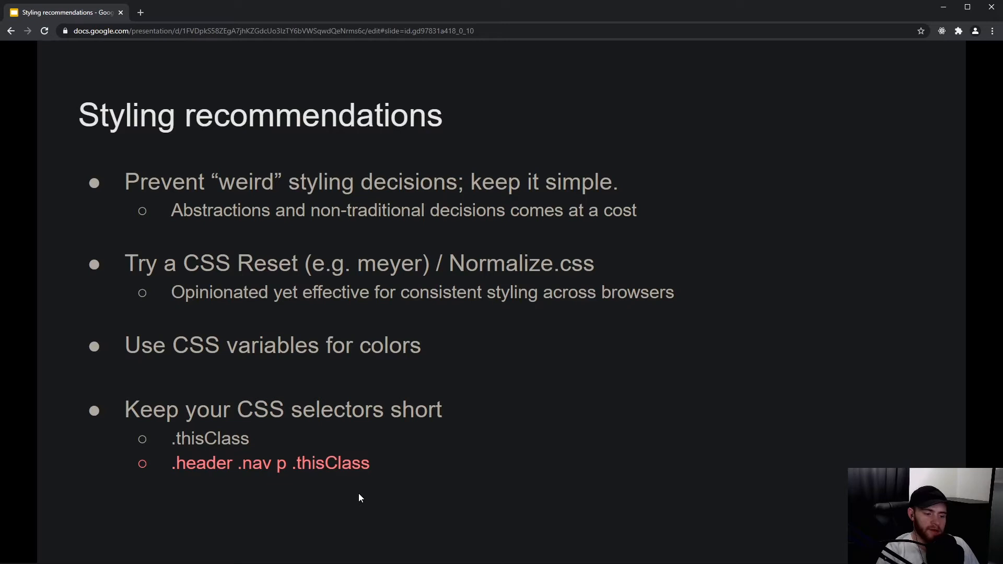
{"action": "mouse_move", "coordinate": [365, 498]}
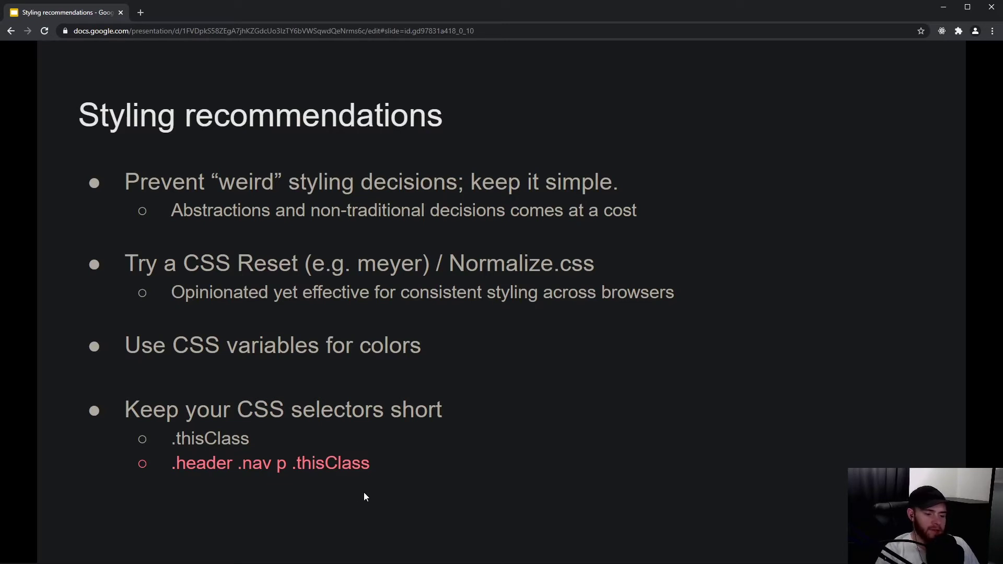
{"action": "mouse_move", "coordinate": [180, 464]}
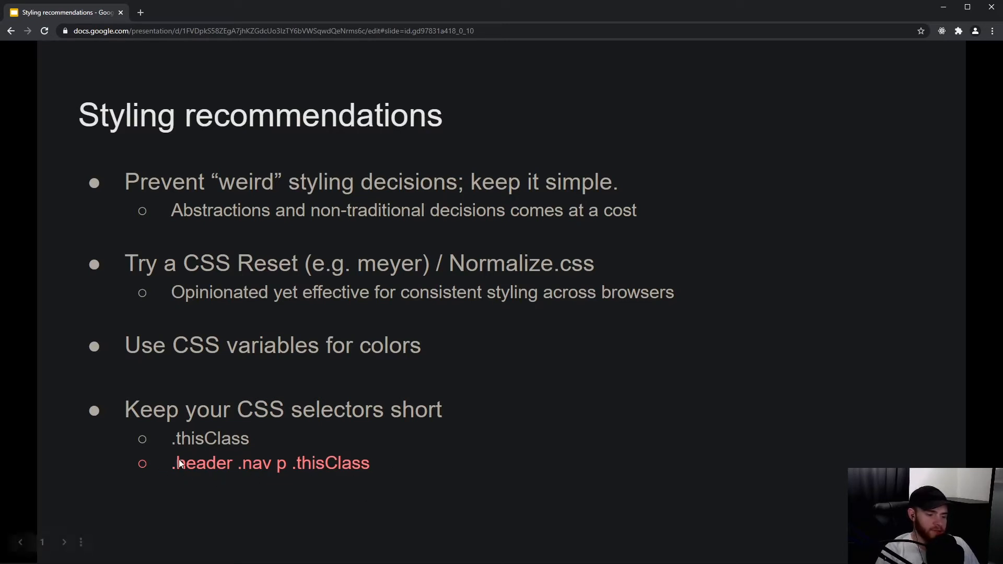
{"action": "mouse_move", "coordinate": [228, 482]}
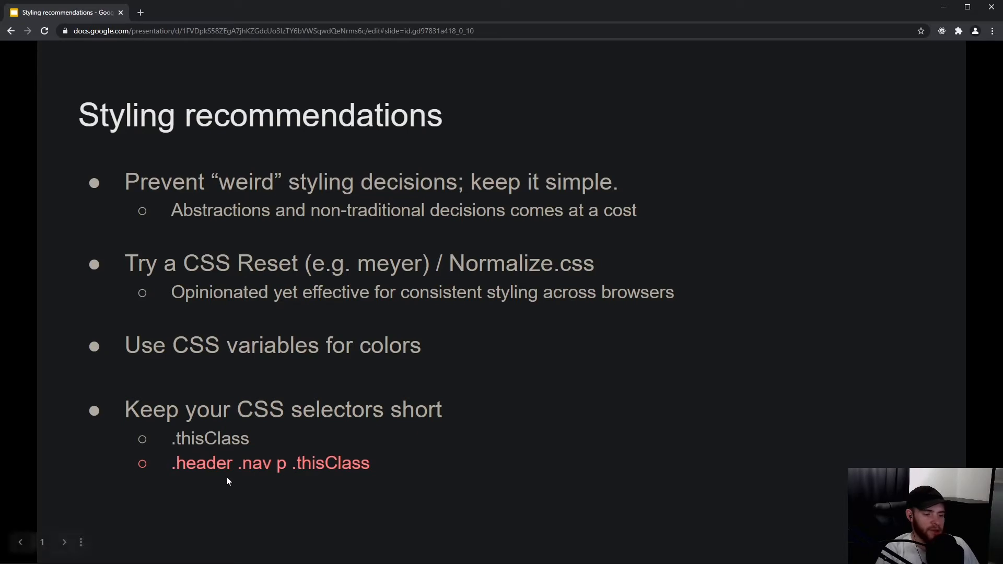
{"action": "mouse_move", "coordinate": [244, 487]}
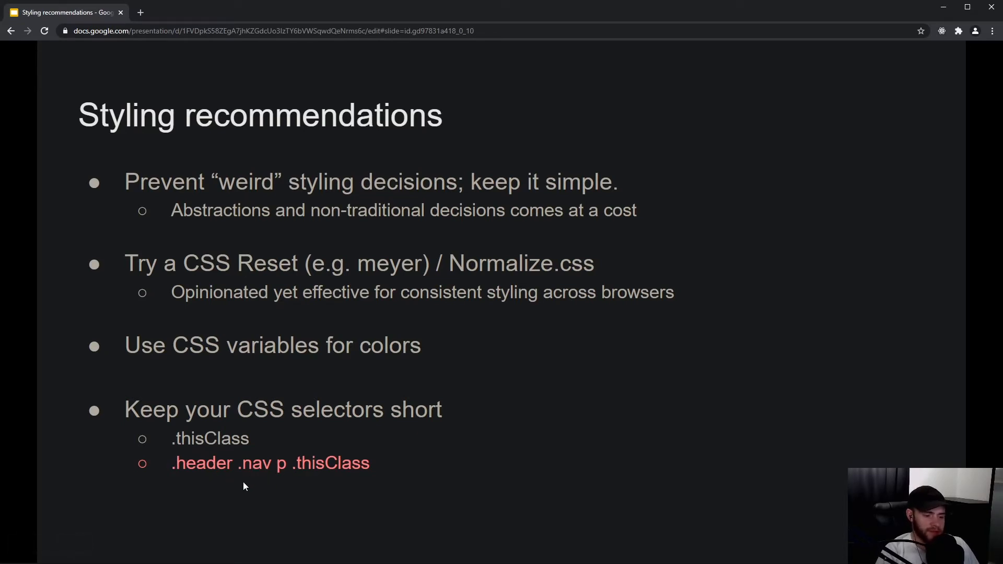
{"action": "mouse_move", "coordinate": [230, 487]}
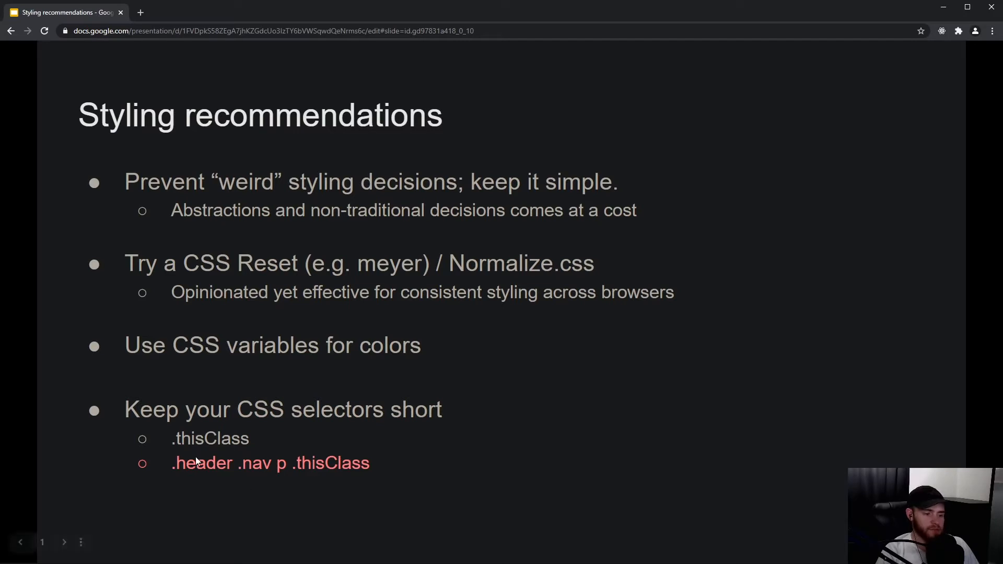
{"action": "mouse_move", "coordinate": [189, 434]}
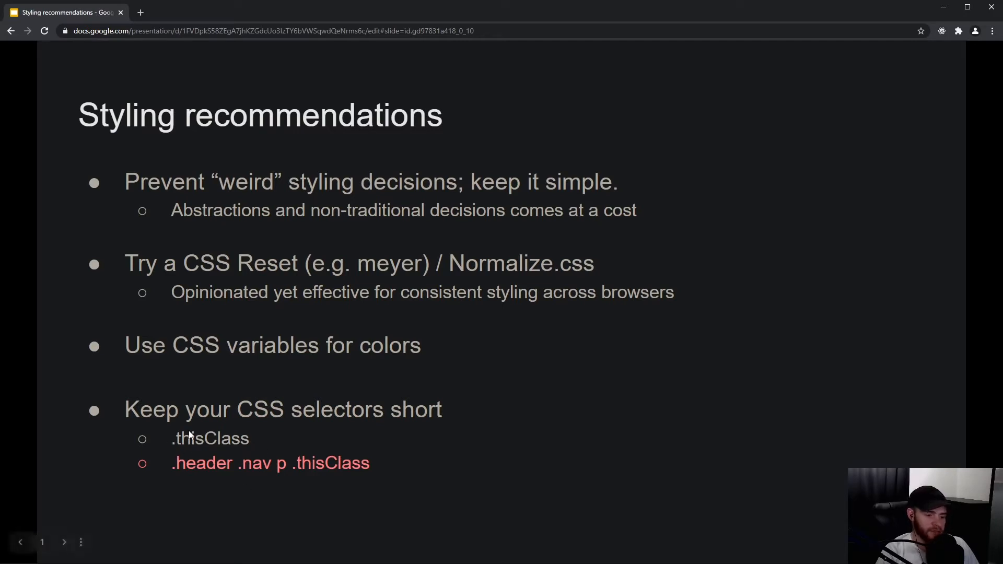
{"action": "mouse_move", "coordinate": [268, 445]}
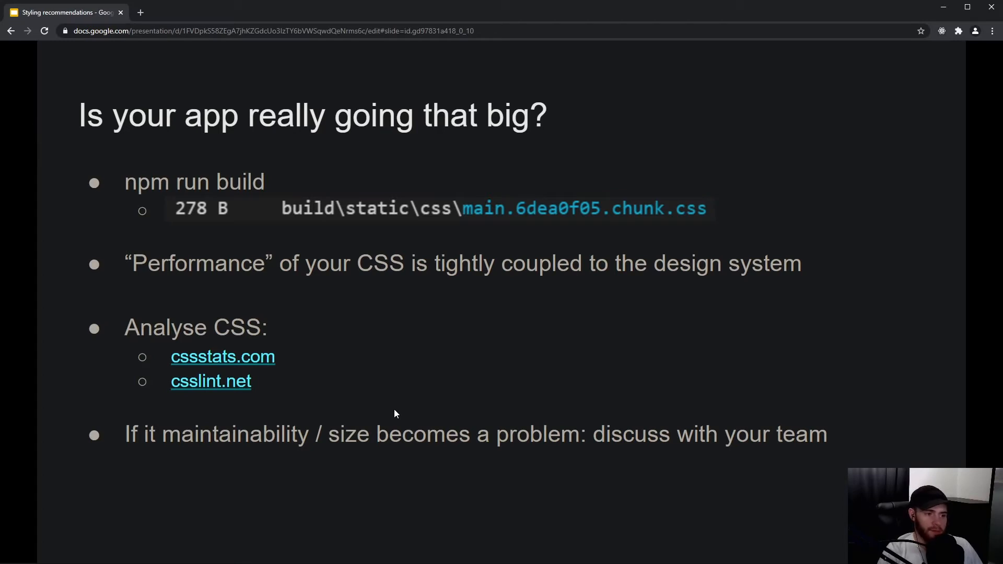
{"action": "mouse_move", "coordinate": [385, 349]}
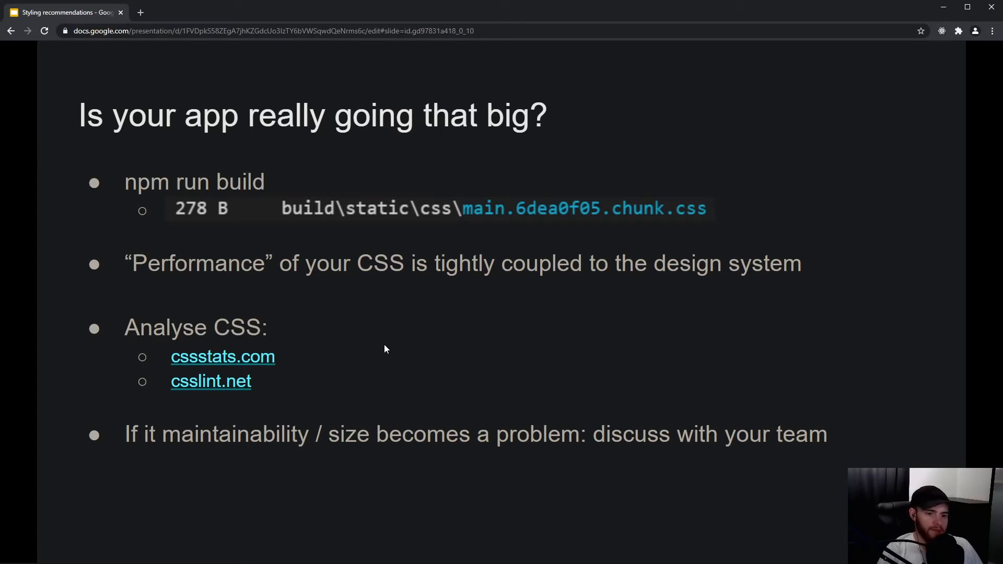
{"action": "mouse_move", "coordinate": [641, 225]}
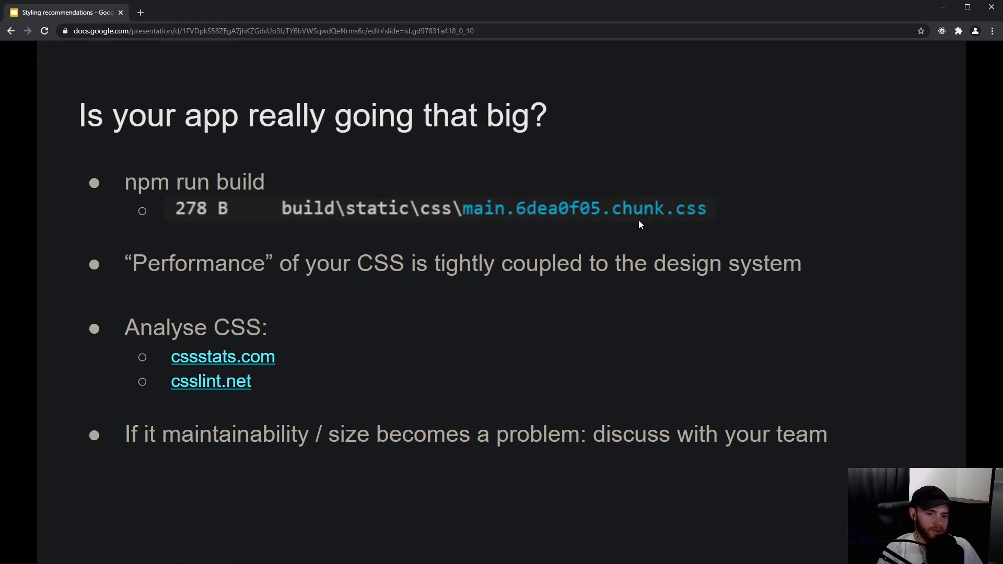
{"action": "mouse_move", "coordinate": [717, 223]}
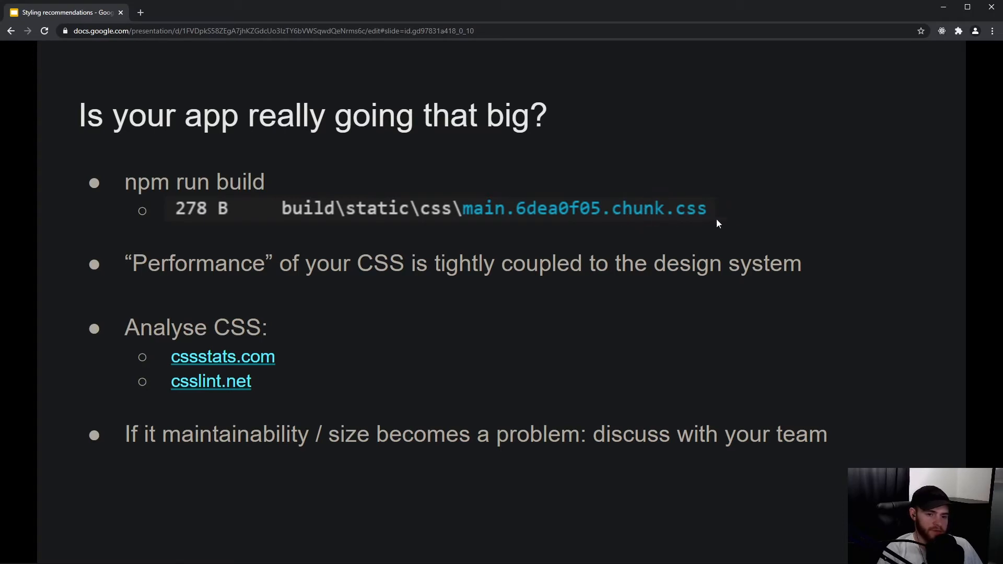
{"action": "mouse_move", "coordinate": [607, 184]}
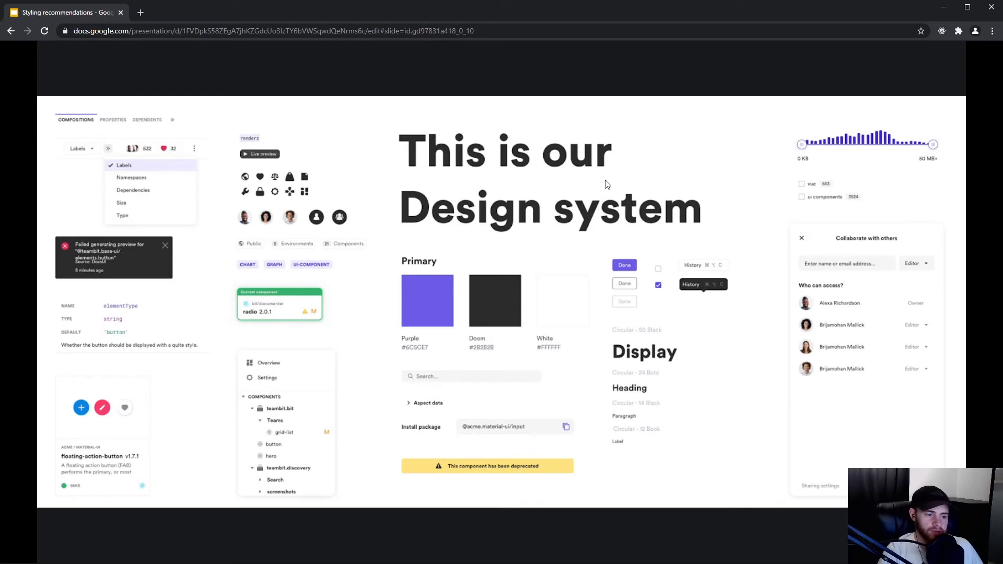
{"action": "mouse_move", "coordinate": [446, 219]}
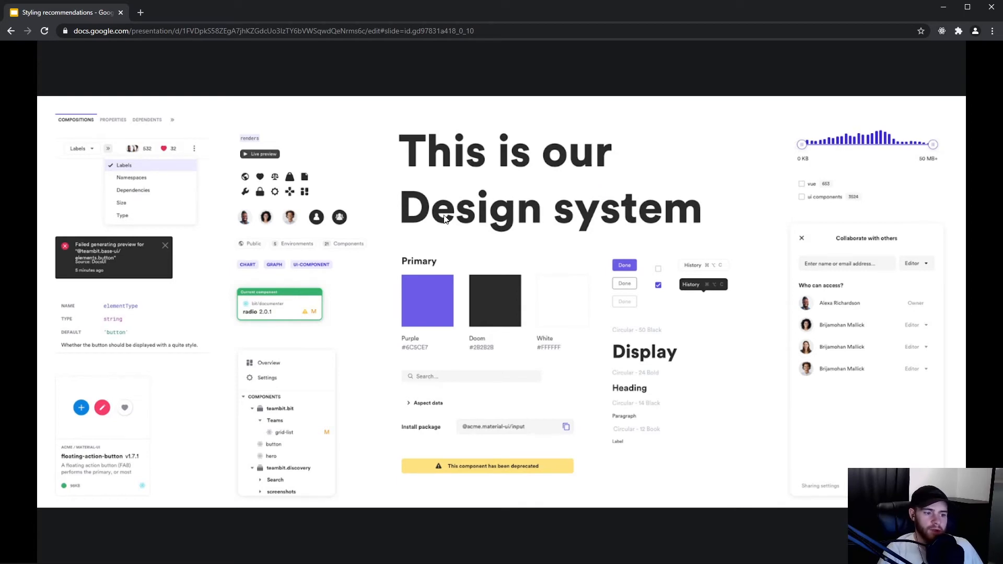
{"action": "mouse_move", "coordinate": [253, 229]}
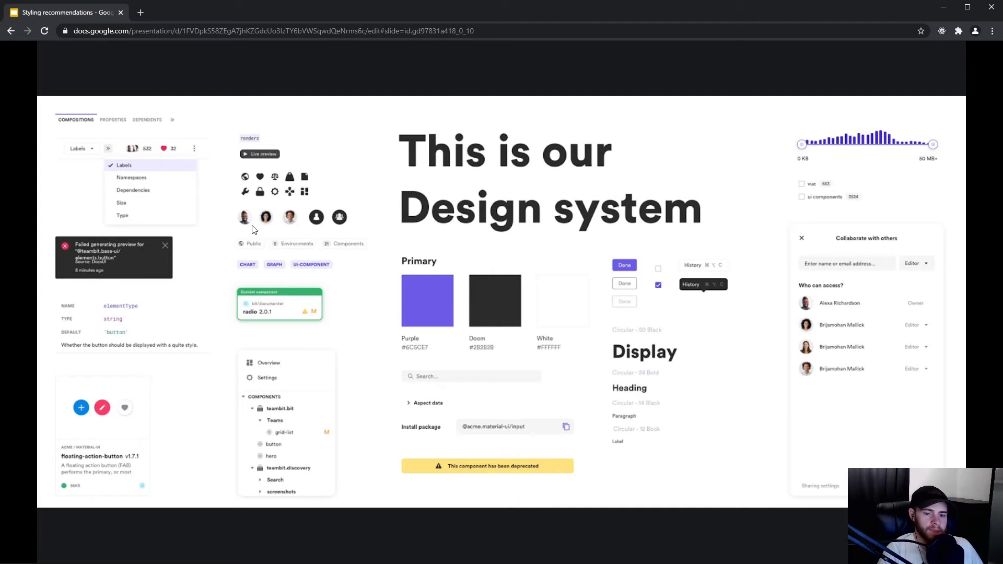
{"action": "mouse_move", "coordinate": [244, 229]}
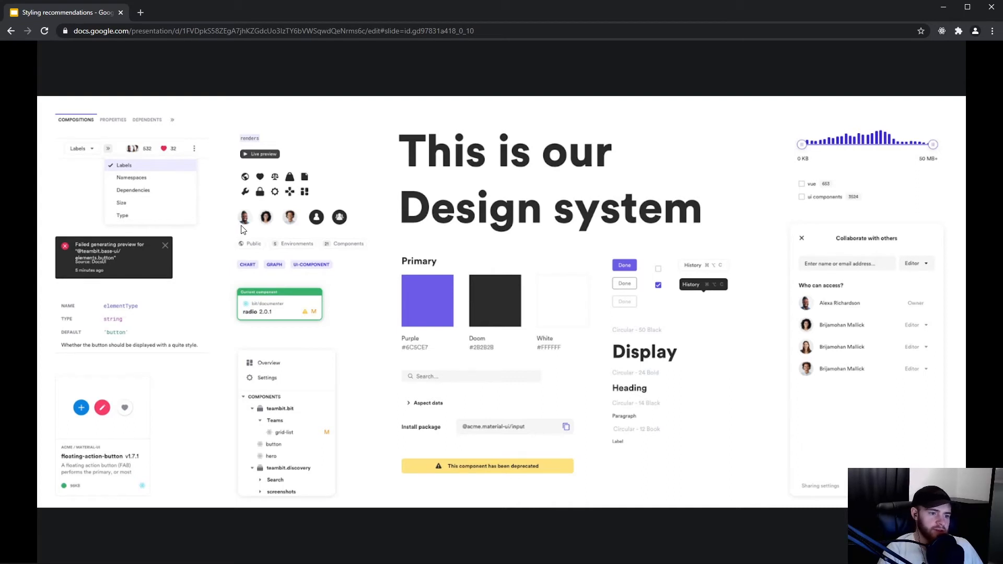
{"action": "mouse_move", "coordinate": [248, 219]}
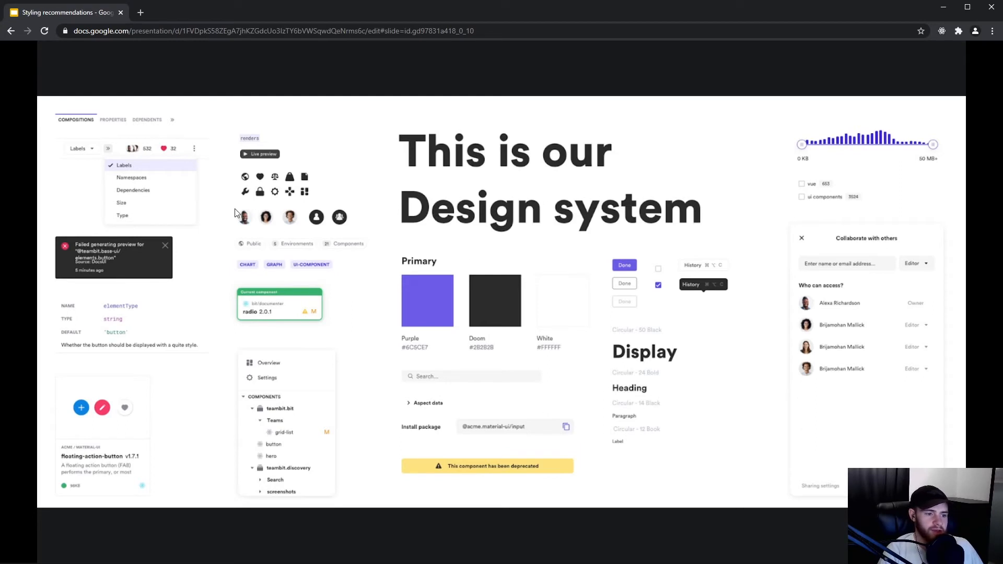
{"action": "mouse_move", "coordinate": [811, 311]}
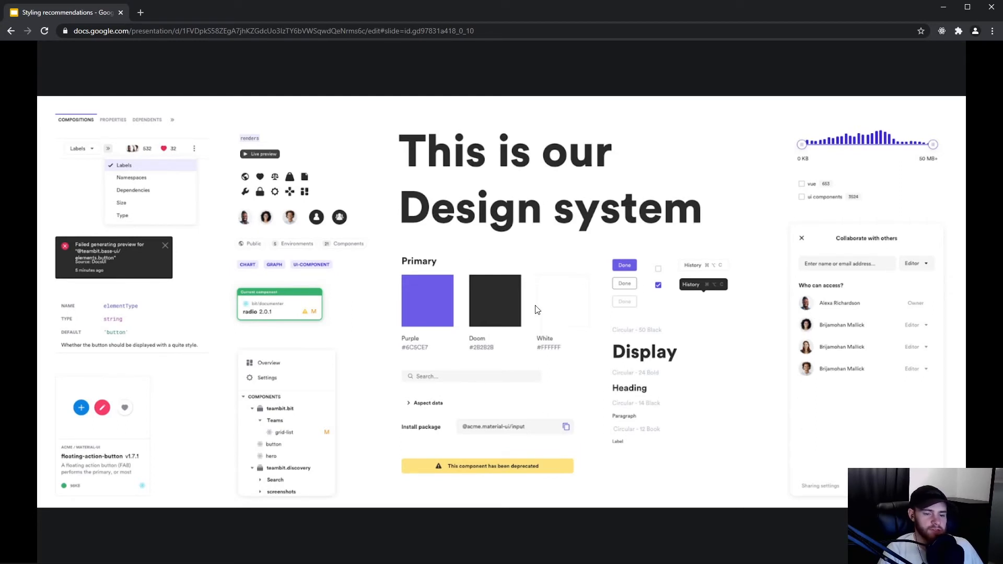
{"action": "mouse_move", "coordinate": [245, 227]}
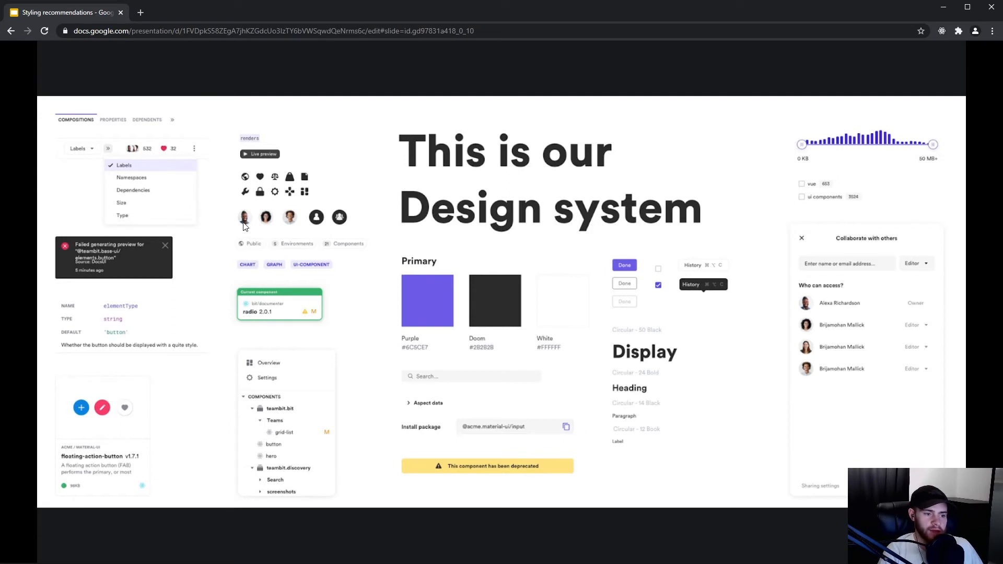
{"action": "mouse_move", "coordinate": [252, 225]}
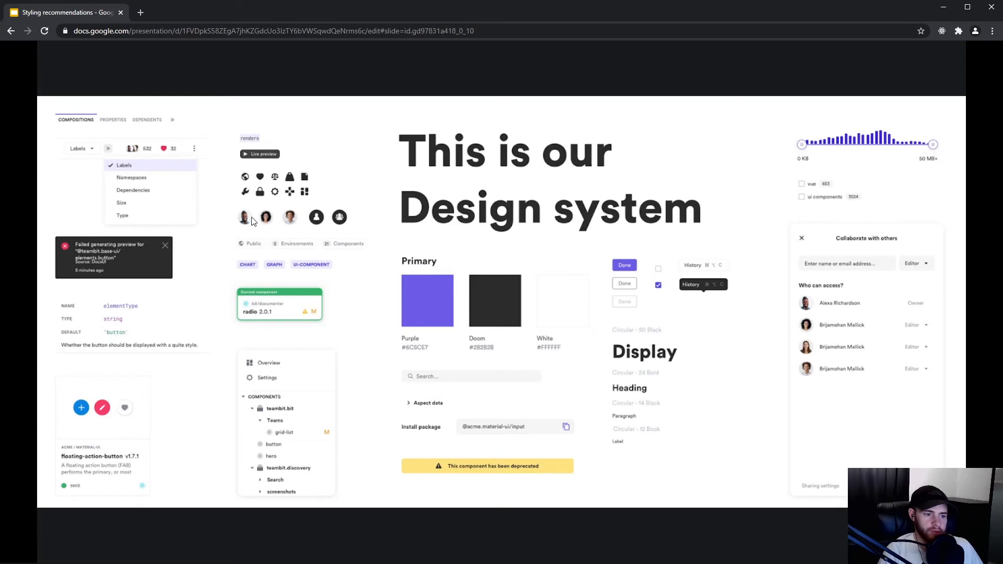
{"action": "mouse_move", "coordinate": [462, 245]}
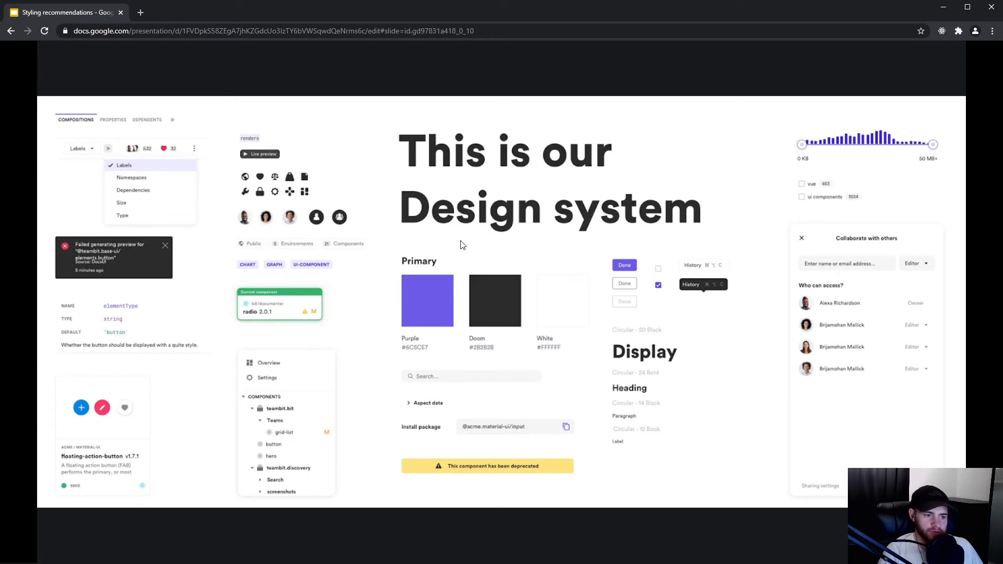
{"action": "mouse_move", "coordinate": [805, 372]}
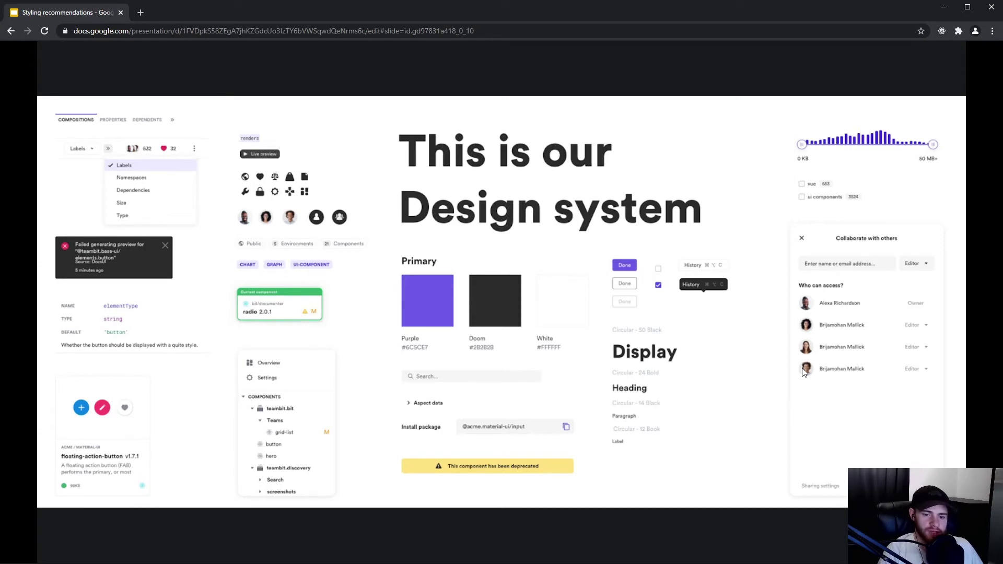
{"action": "mouse_move", "coordinate": [731, 253]}
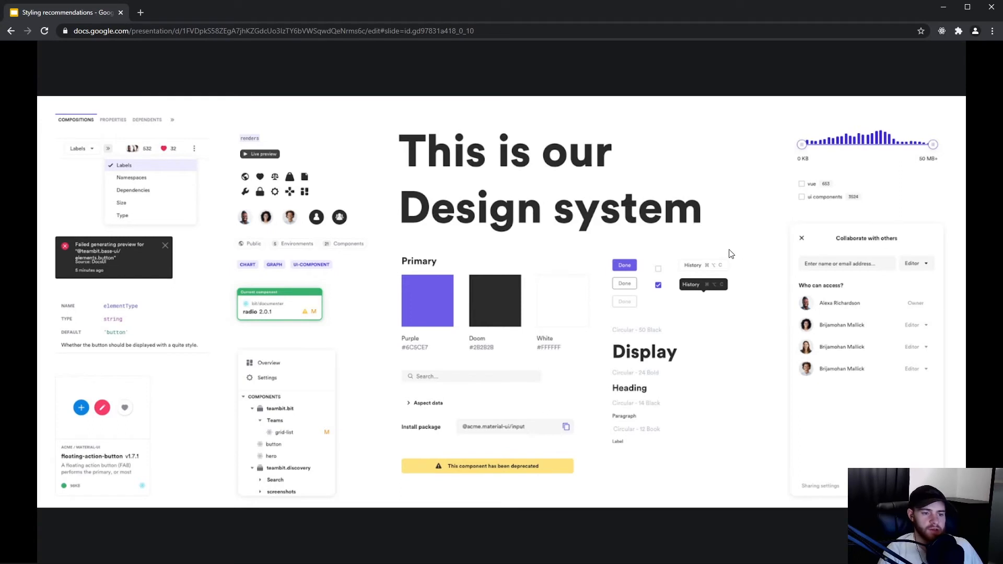
{"action": "mouse_move", "coordinate": [689, 223]}
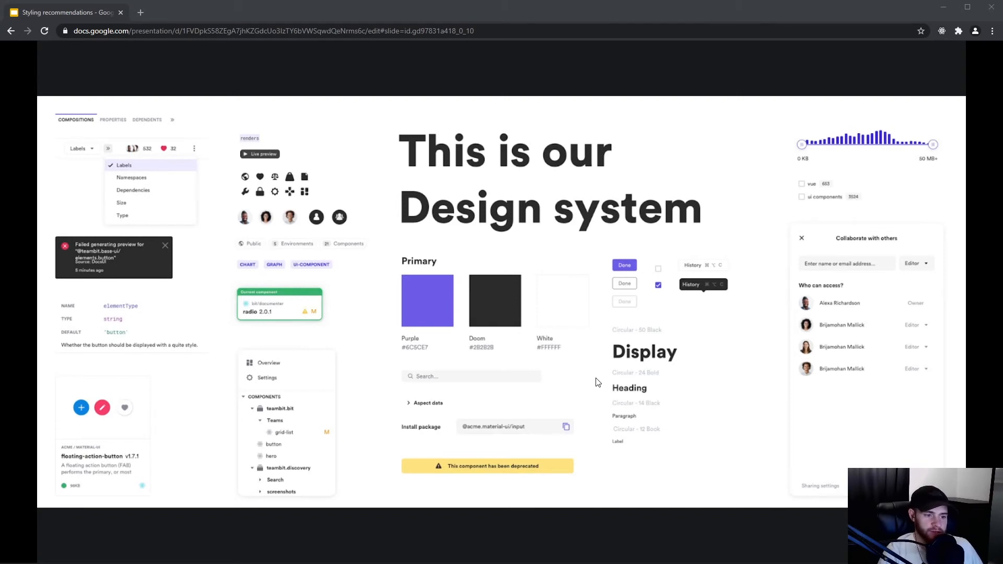
{"action": "mouse_move", "coordinate": [608, 313]}
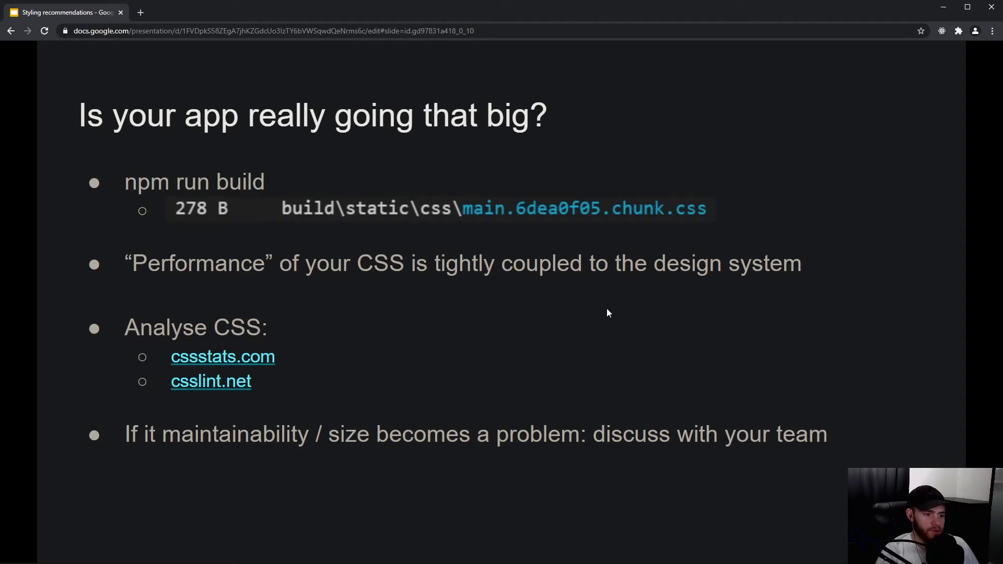
{"action": "mouse_move", "coordinate": [264, 367]}
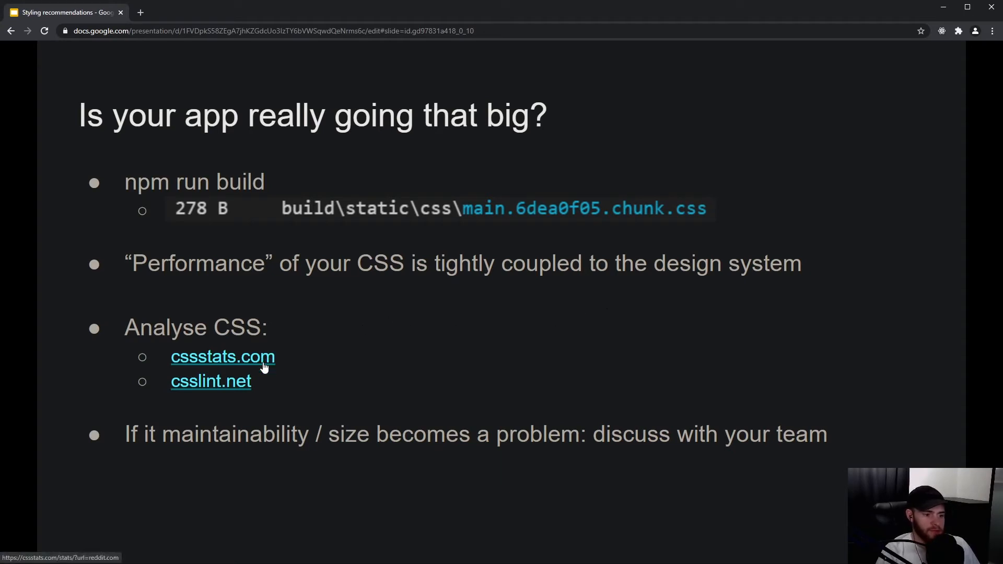
{"action": "mouse_move", "coordinate": [281, 331]}
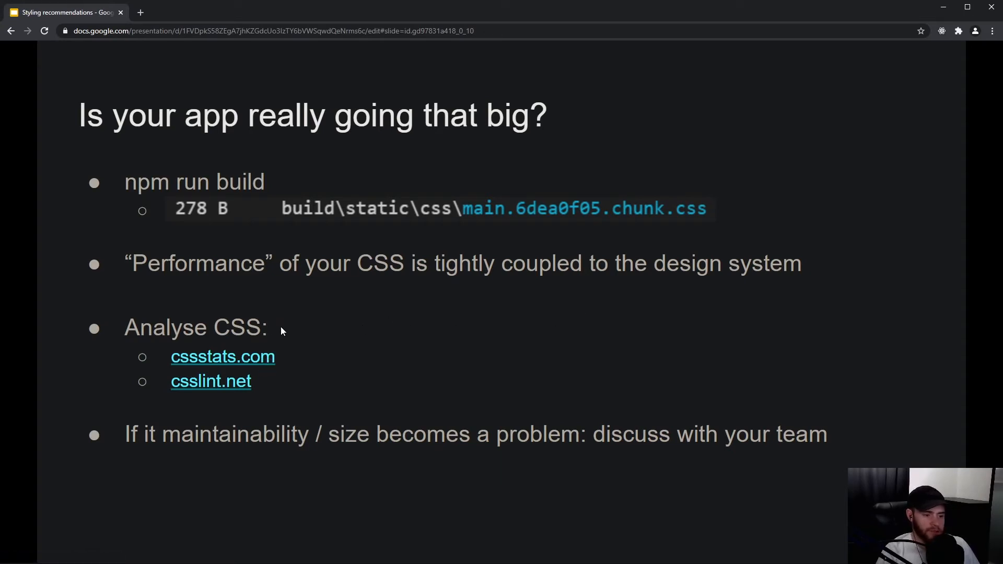
{"action": "mouse_move", "coordinate": [247, 359]}
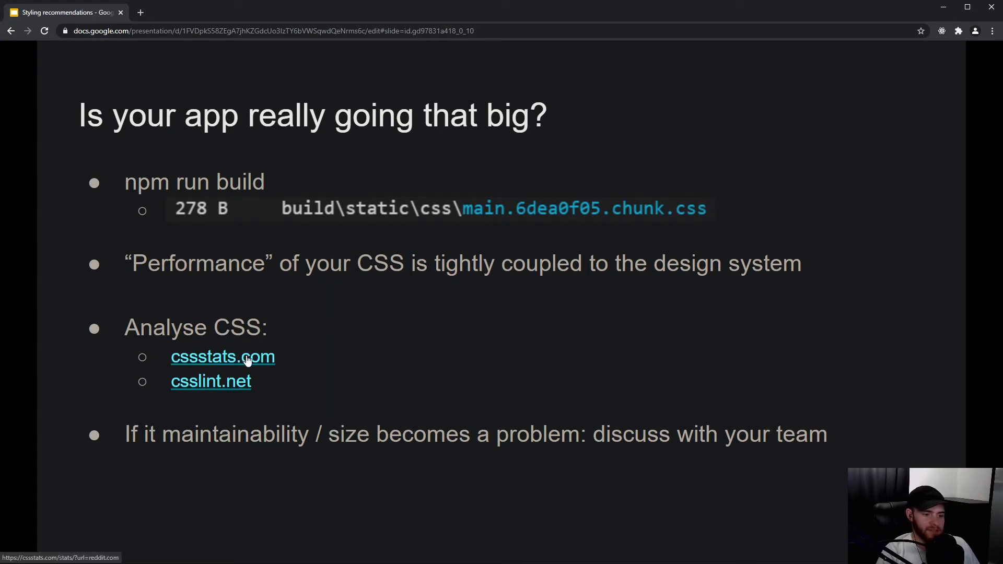
Open the cssstats.com link showing CSS Stats results for reddit.com.
{"action": "left_click", "coordinate": [222, 357]}
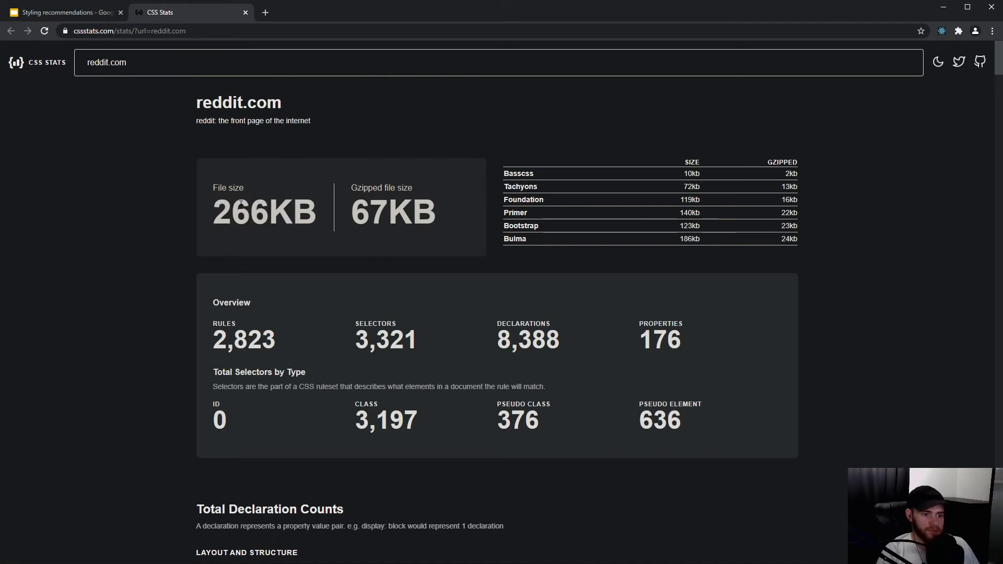
Highlight reddit.com's 266KB file size figure, then clear the highlight.
{"action": "double_click", "coordinate": [241, 212]}
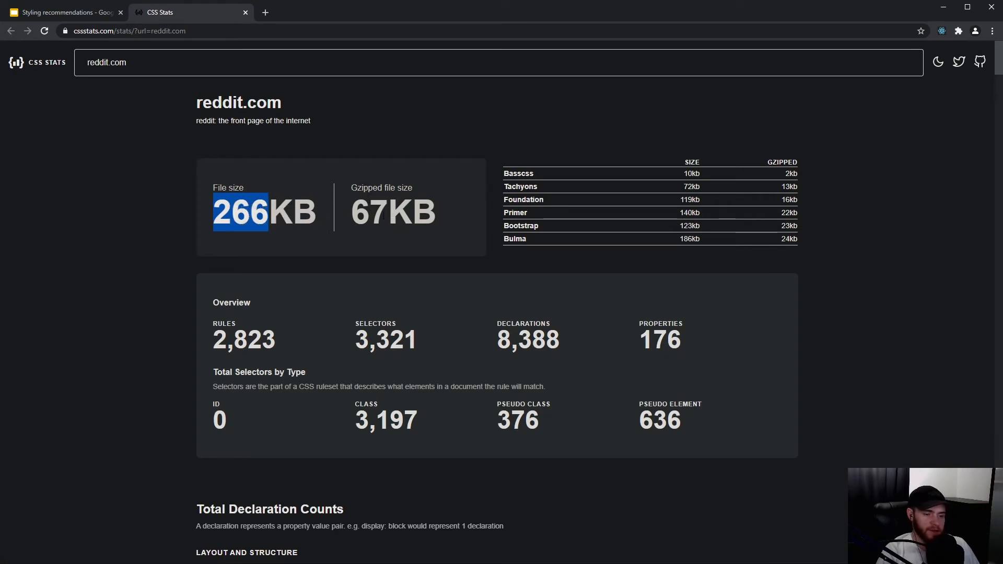
{"action": "double_click", "coordinate": [370, 212]}
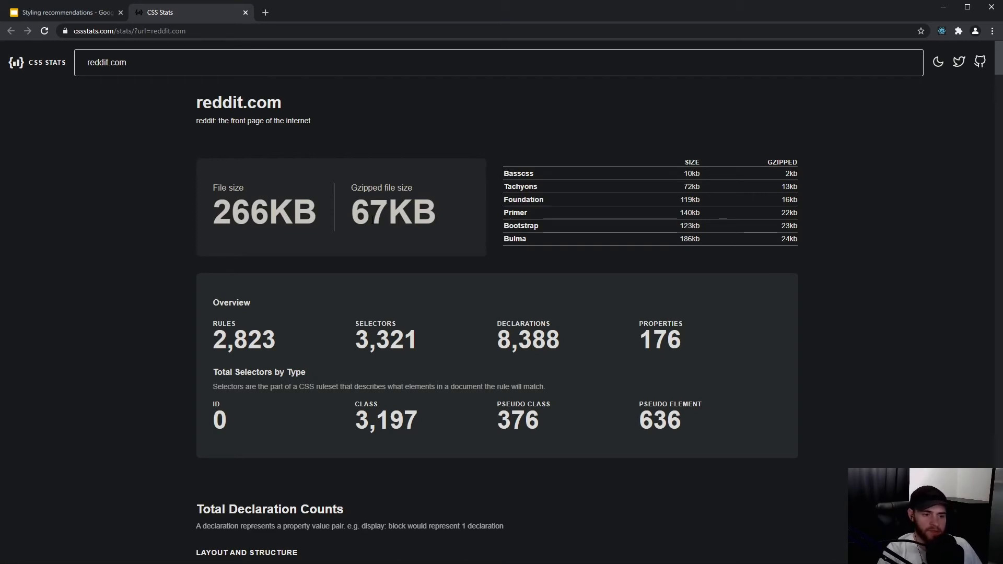
{"action": "mouse_move", "coordinate": [266, 309]}
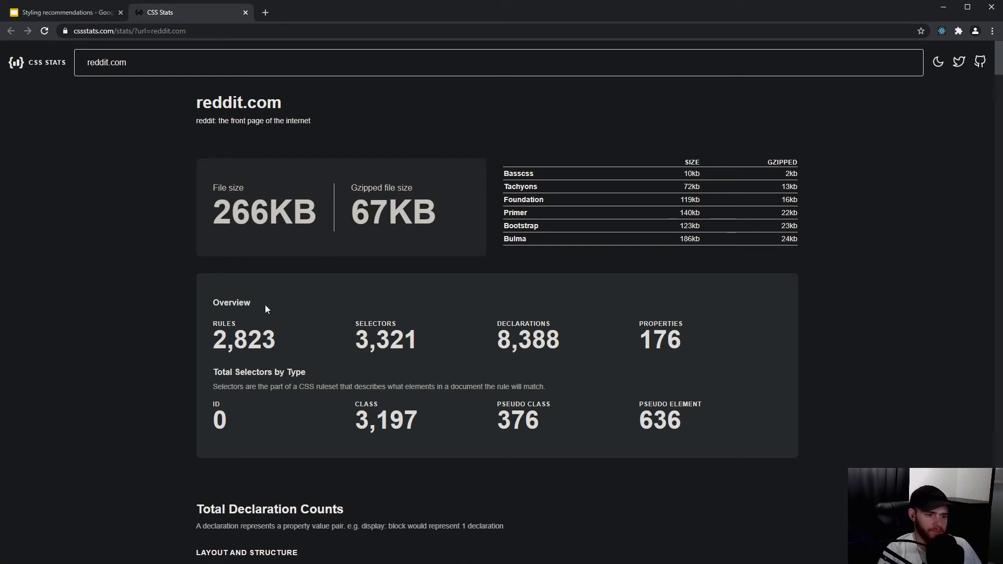
Scroll down to the colours and highlight a CSS variable used as a colour.
{"action": "scroll", "scroll_direction": "down", "scroll_amount": 3}
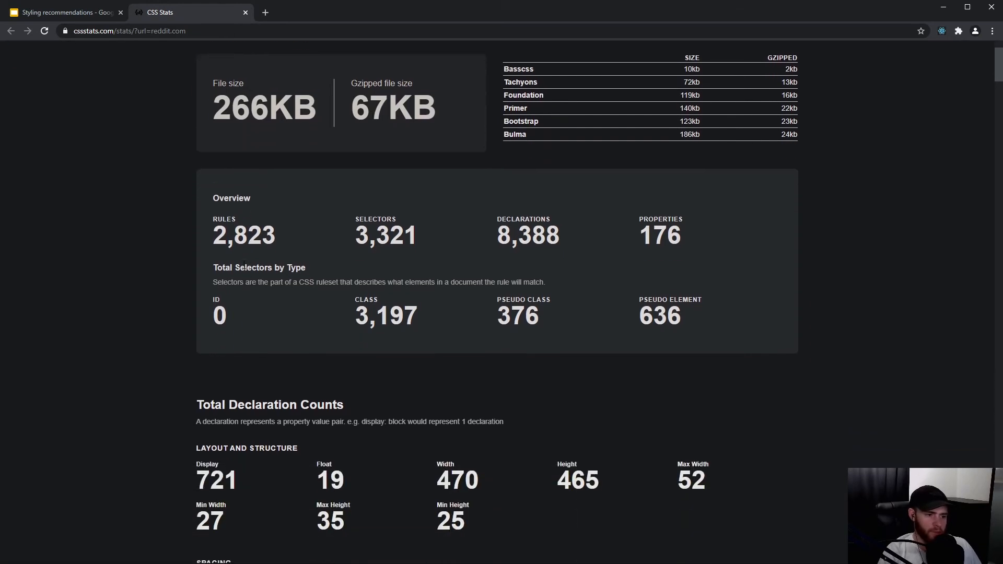
{"action": "scroll", "scroll_direction": "down", "scroll_amount": 3}
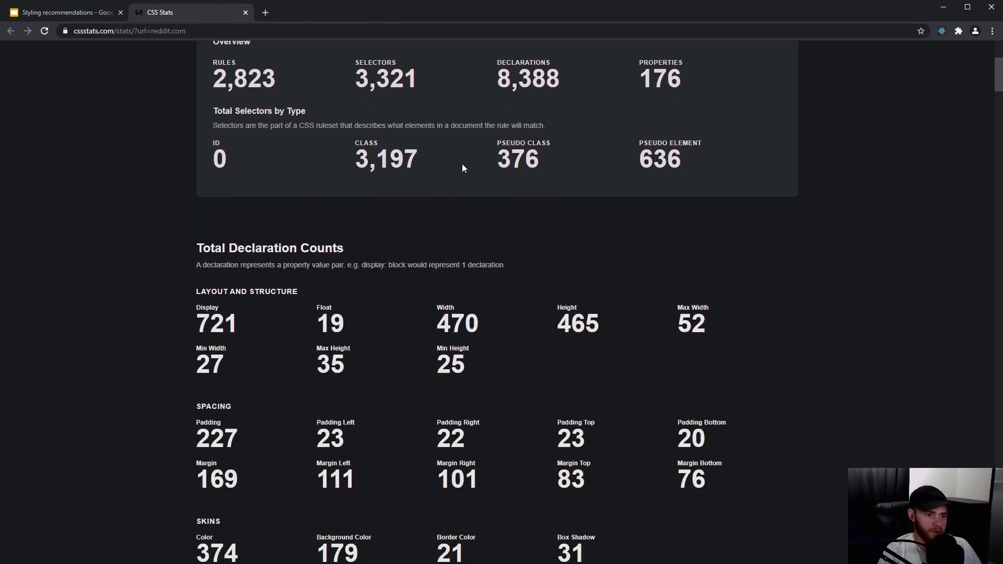
{"action": "scroll", "scroll_direction": "down", "scroll_amount": 3}
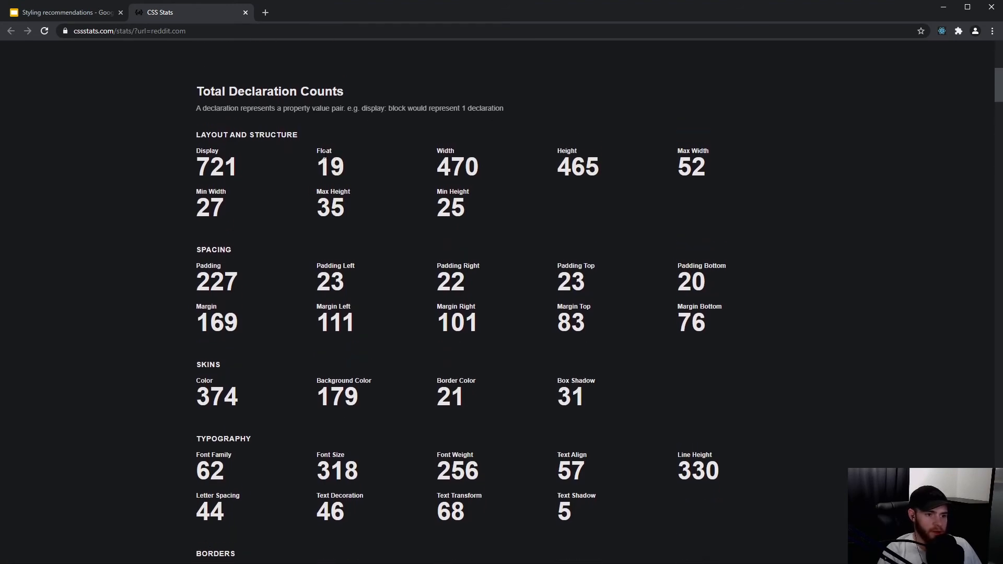
{"action": "scroll", "scroll_direction": "down", "scroll_amount": 3}
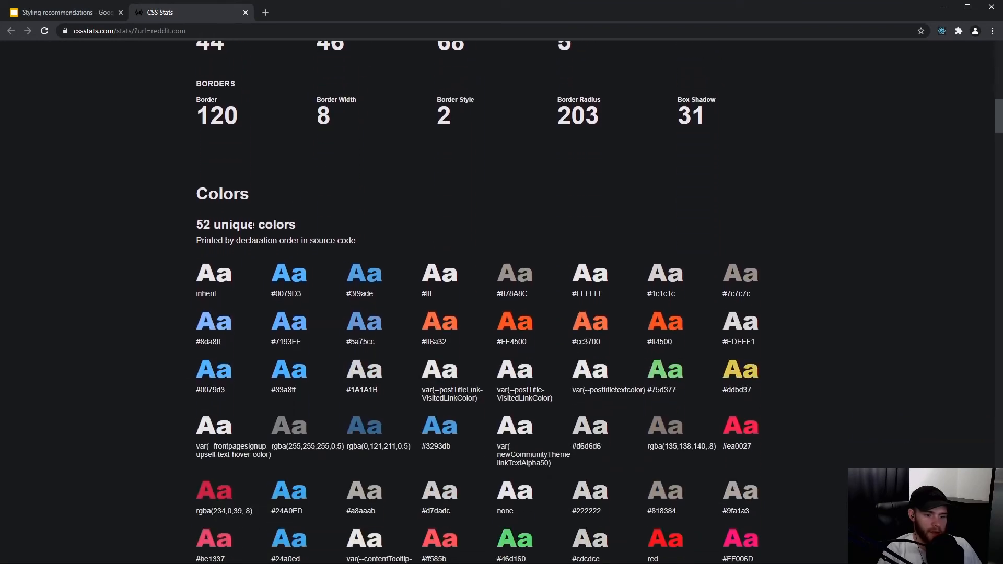
{"action": "scroll", "scroll_direction": "down", "scroll_amount": 3}
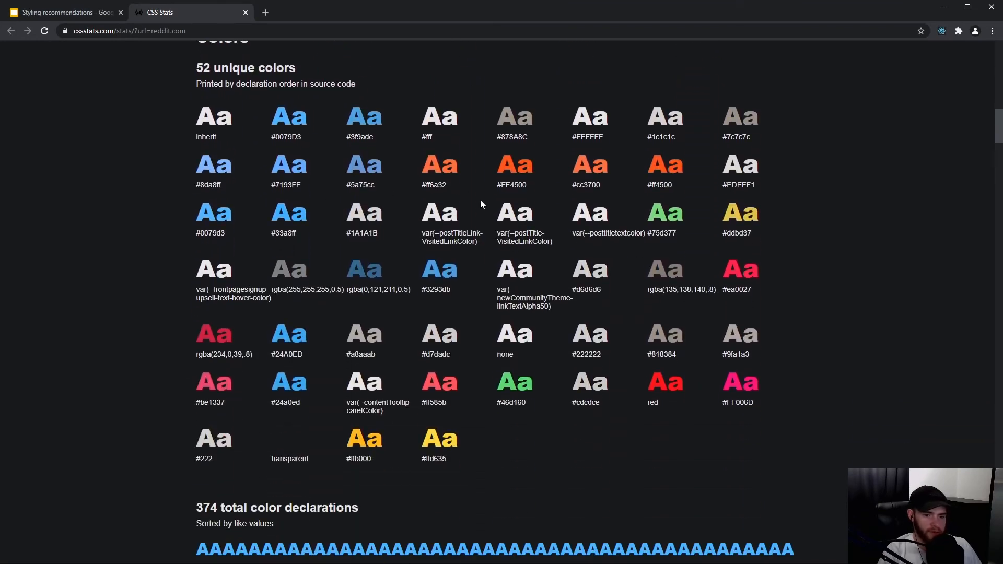
{"action": "mouse_move", "coordinate": [487, 332]}
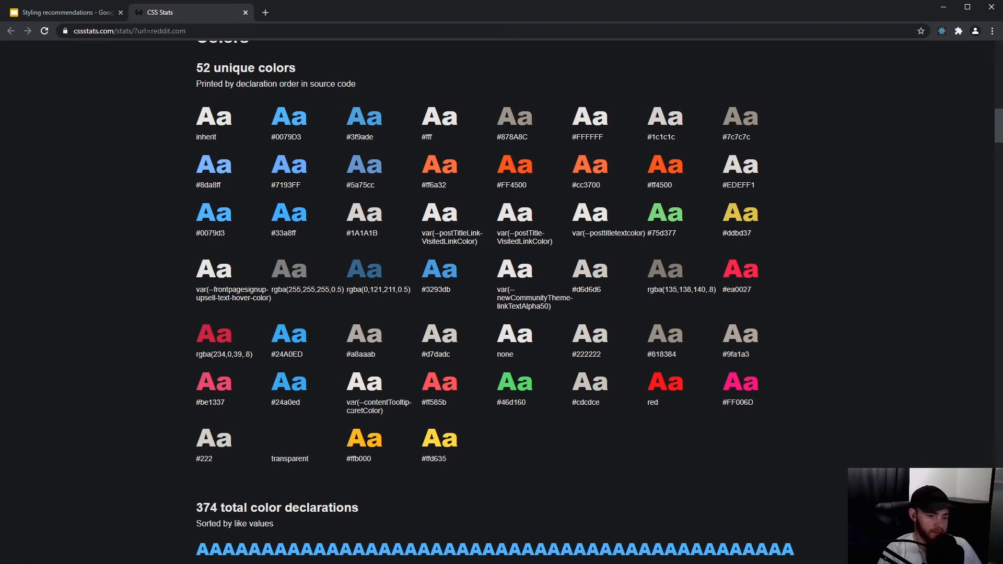
{"action": "double_click", "coordinate": [352, 402]}
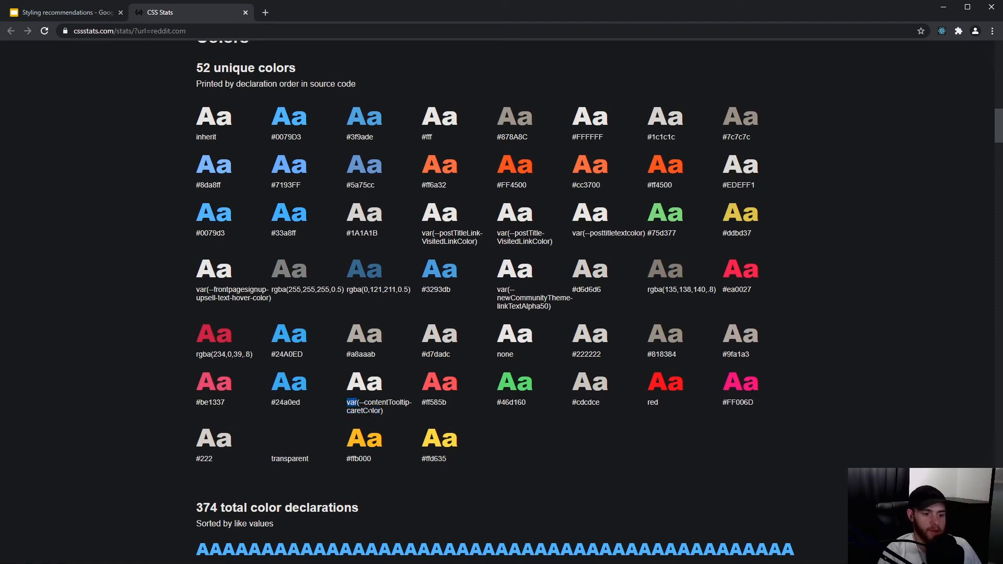
{"action": "mouse_move", "coordinate": [286, 245]}
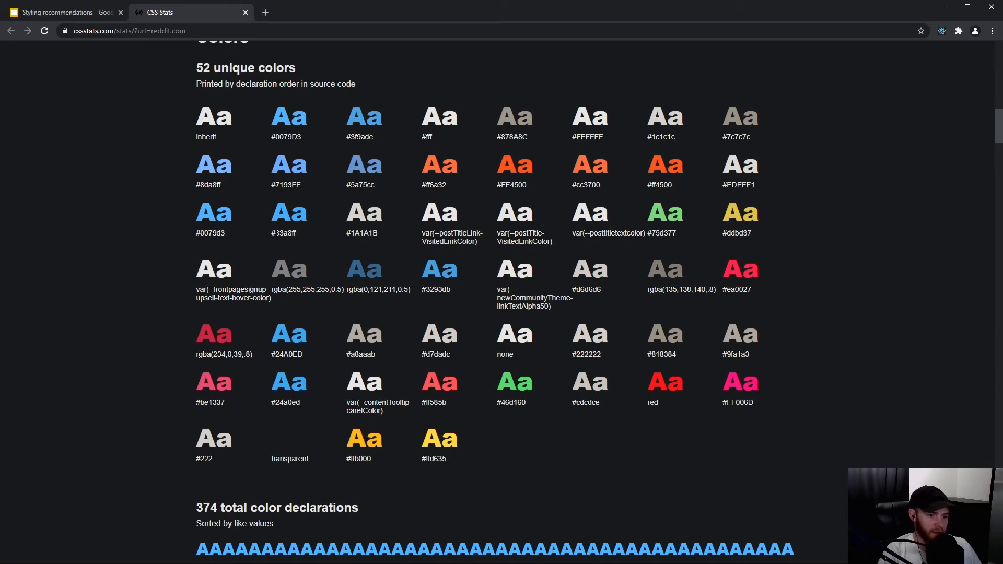
Highlight the #33a8ff colour and scroll to the 374 total color declarations.
{"action": "double_click", "coordinate": [284, 233]}
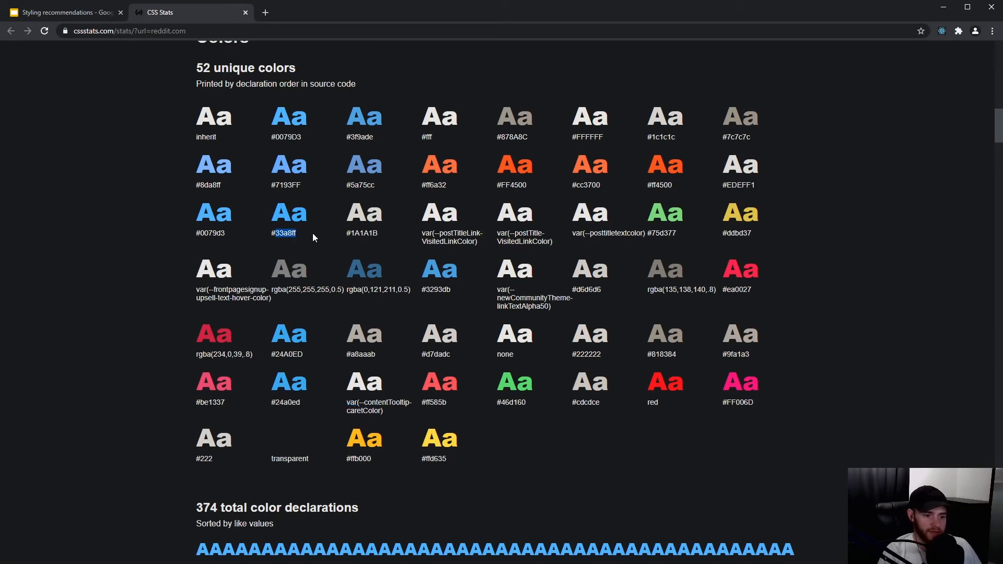
{"action": "scroll", "scroll_direction": "down", "scroll_amount": 3}
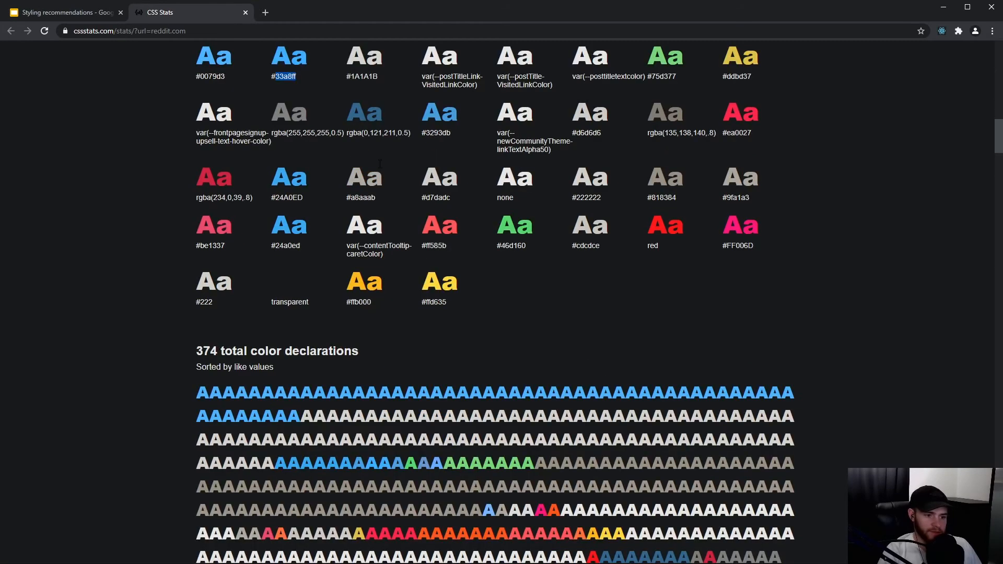
{"action": "scroll", "scroll_direction": "down", "scroll_amount": 3}
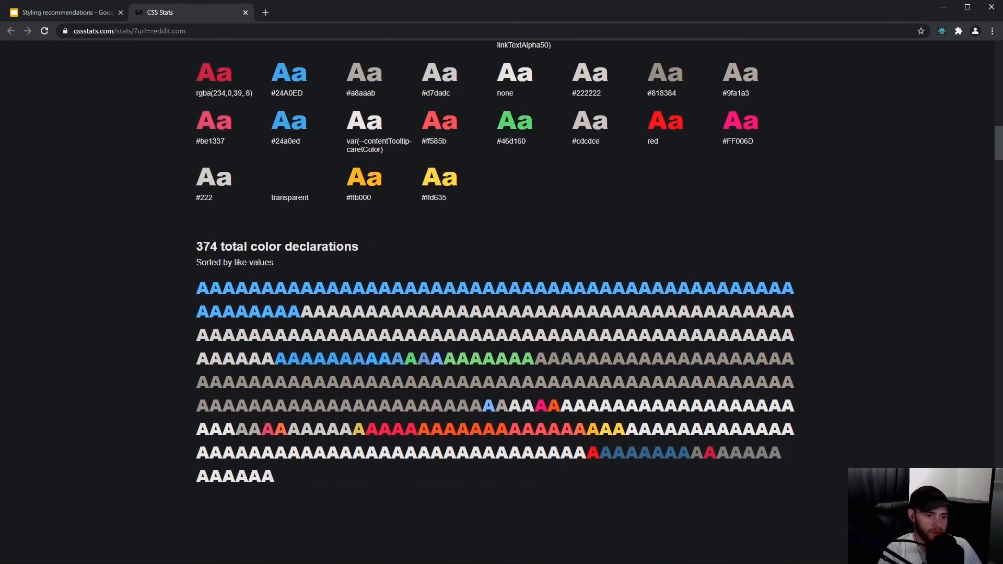
Scroll past the 51 unique background colours to Typography's 21 unique font sizes.
{"action": "scroll", "scroll_direction": "down", "scroll_amount": 3}
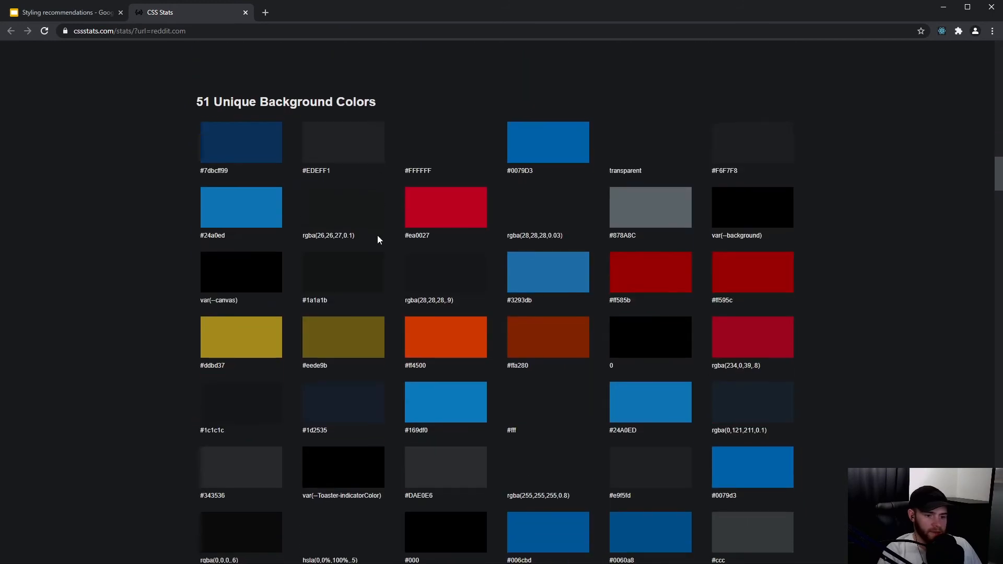
{"action": "scroll", "scroll_direction": "down", "scroll_amount": 3}
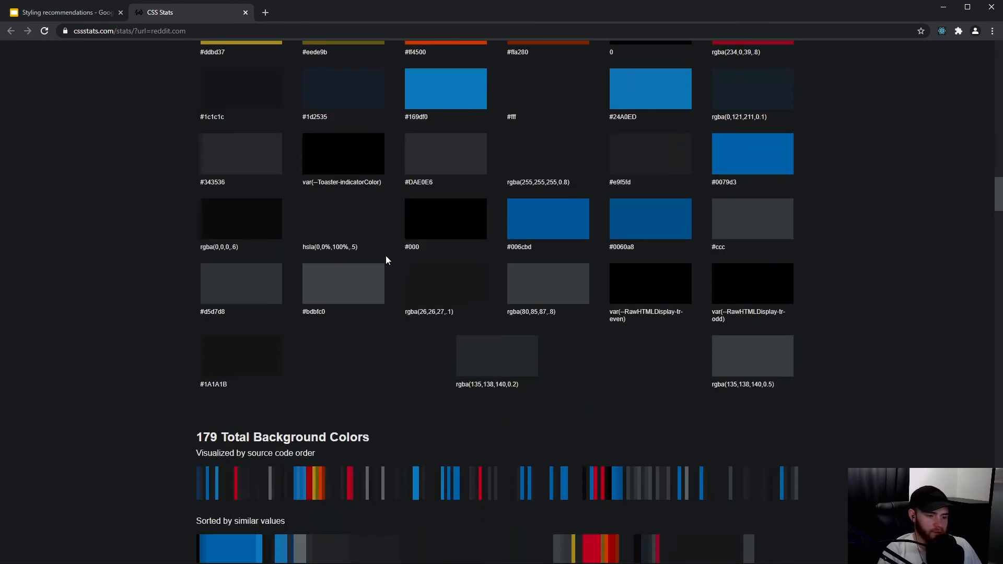
{"action": "scroll", "scroll_direction": "down", "scroll_amount": 3}
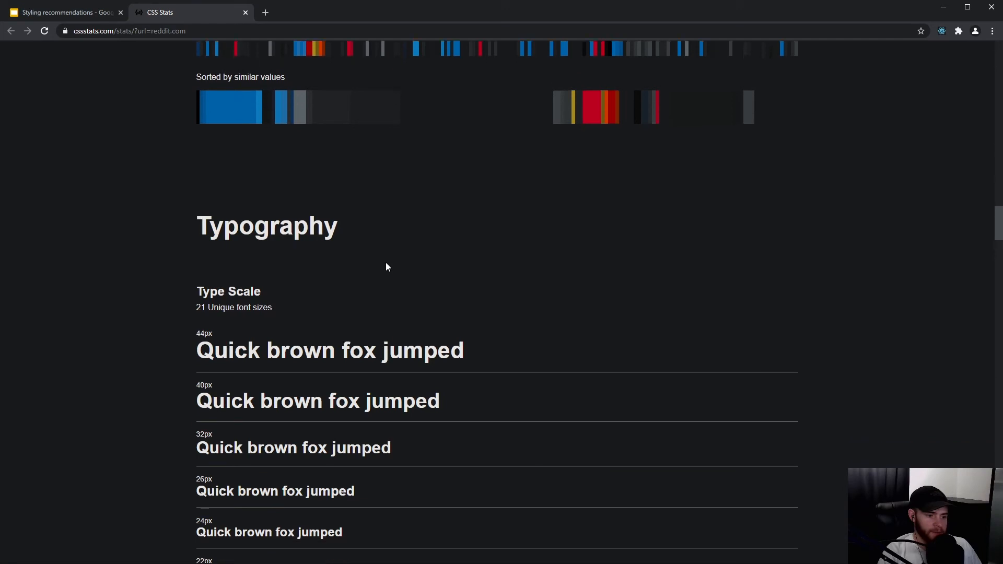
Scroll through 318 font size declarations and 9 font families to spacing resets and 17 z-indices.
{"action": "scroll", "scroll_direction": "down", "scroll_amount": 3}
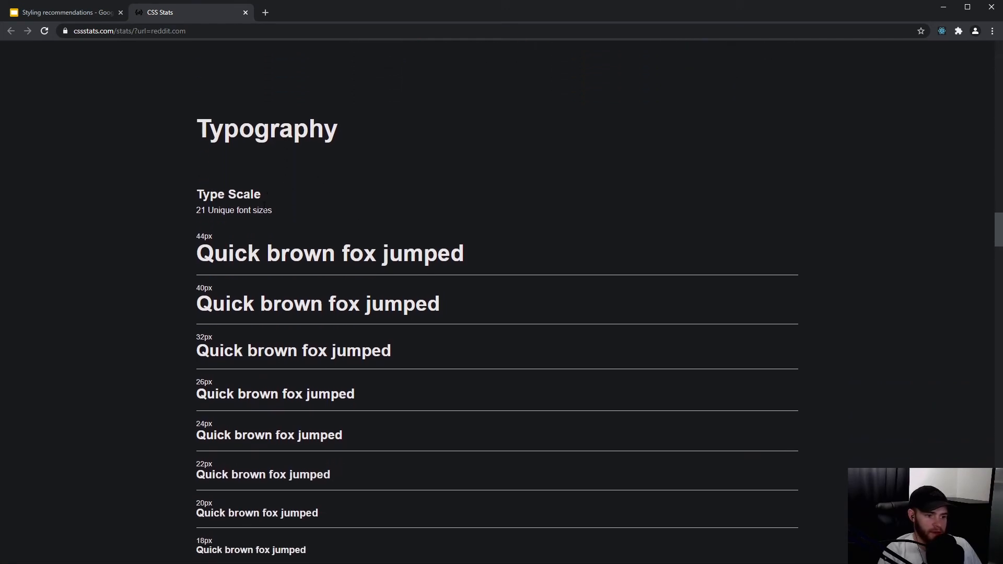
{"action": "scroll", "scroll_direction": "down", "scroll_amount": 3}
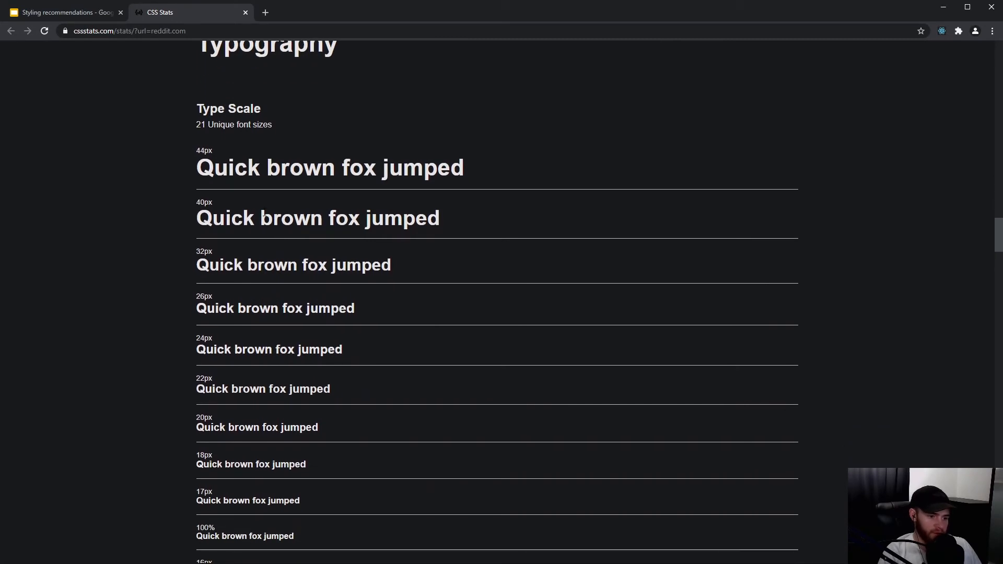
{"action": "scroll", "scroll_direction": "down", "scroll_amount": 3}
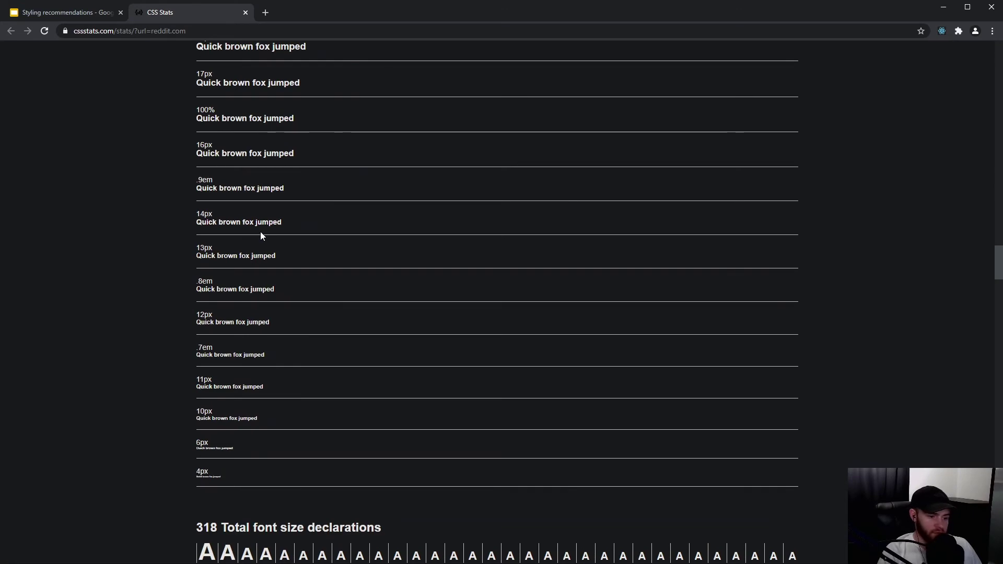
{"action": "scroll", "scroll_direction": "up", "scroll_amount": 3}
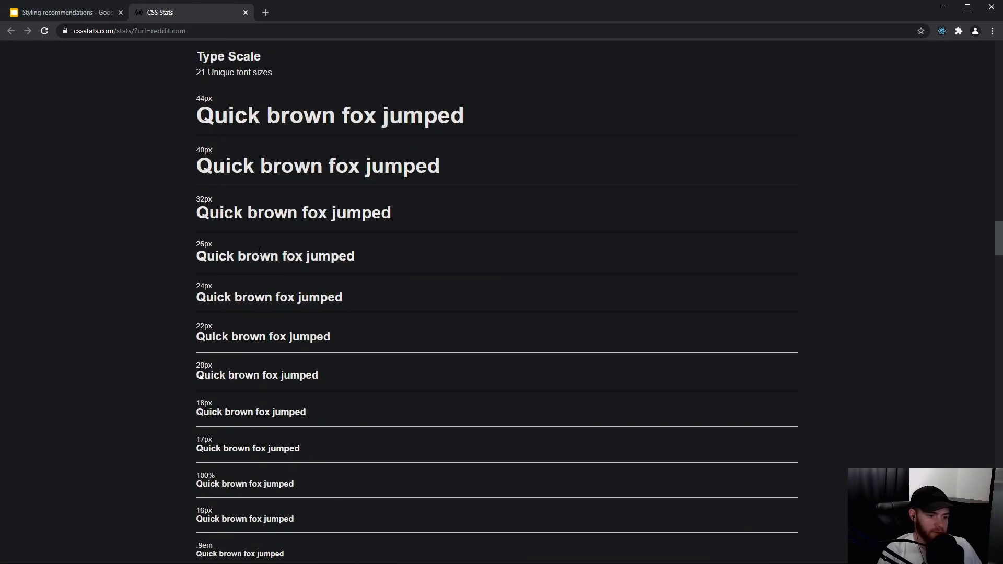
{"action": "scroll", "scroll_direction": "down", "scroll_amount": 3}
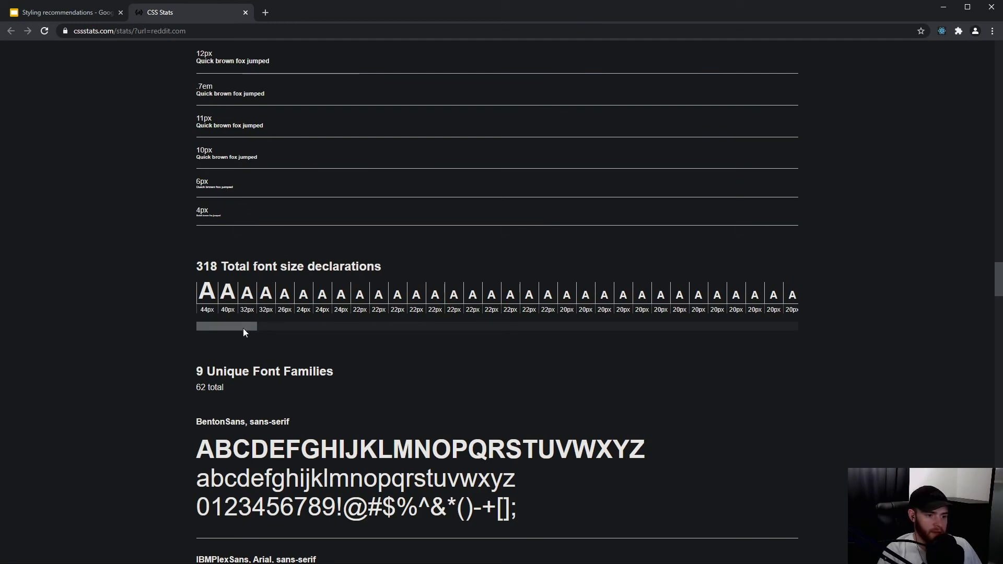
{"action": "scroll", "scroll_direction": "down", "scroll_amount": 3}
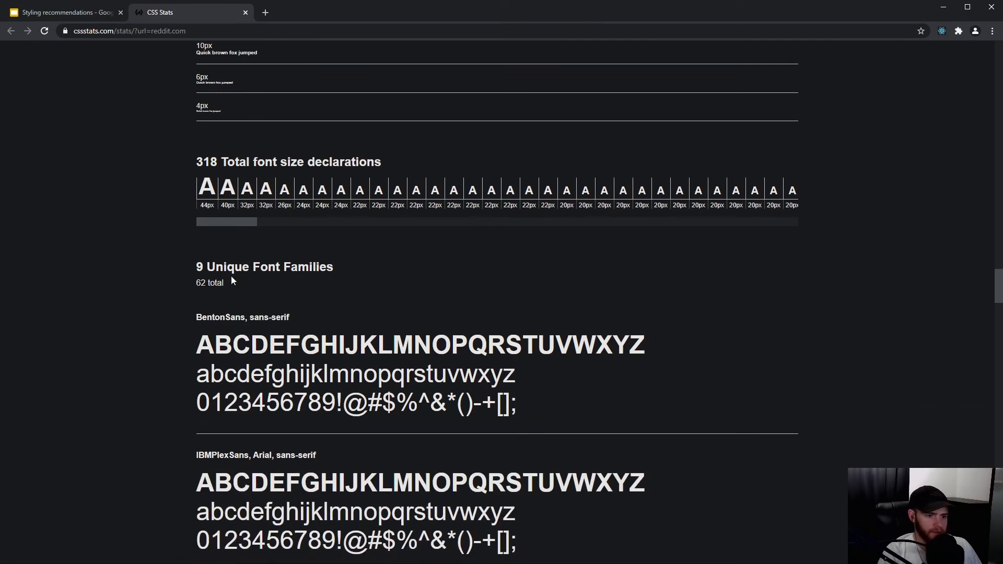
{"action": "scroll", "scroll_direction": "down", "scroll_amount": 3}
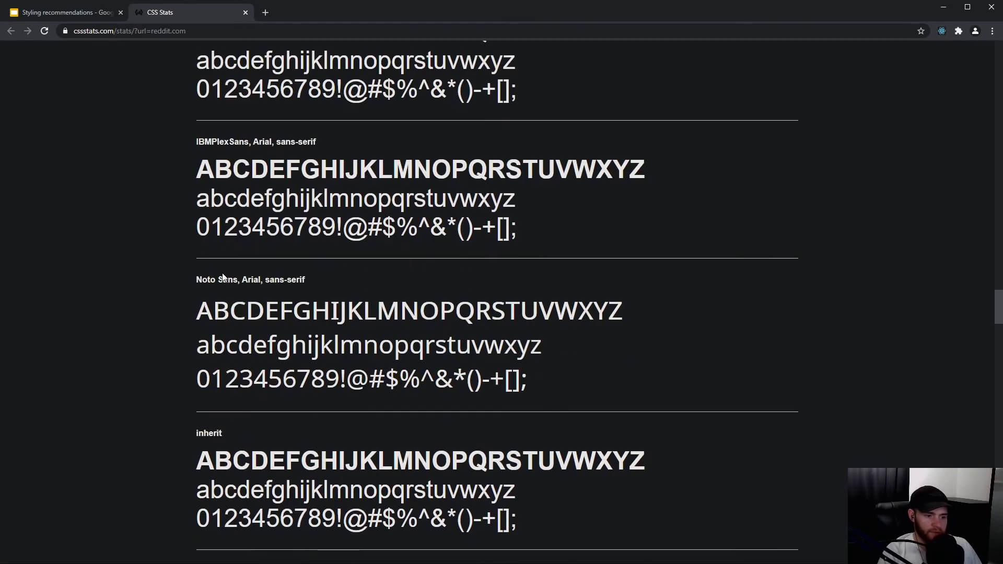
{"action": "scroll", "scroll_direction": "down", "scroll_amount": 3}
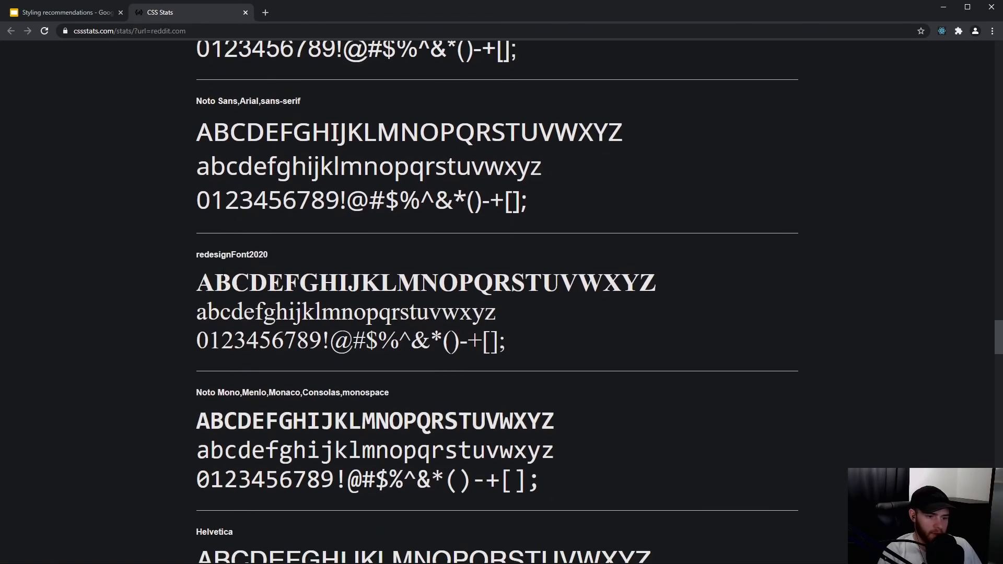
{"action": "scroll", "scroll_direction": "down", "scroll_amount": 3}
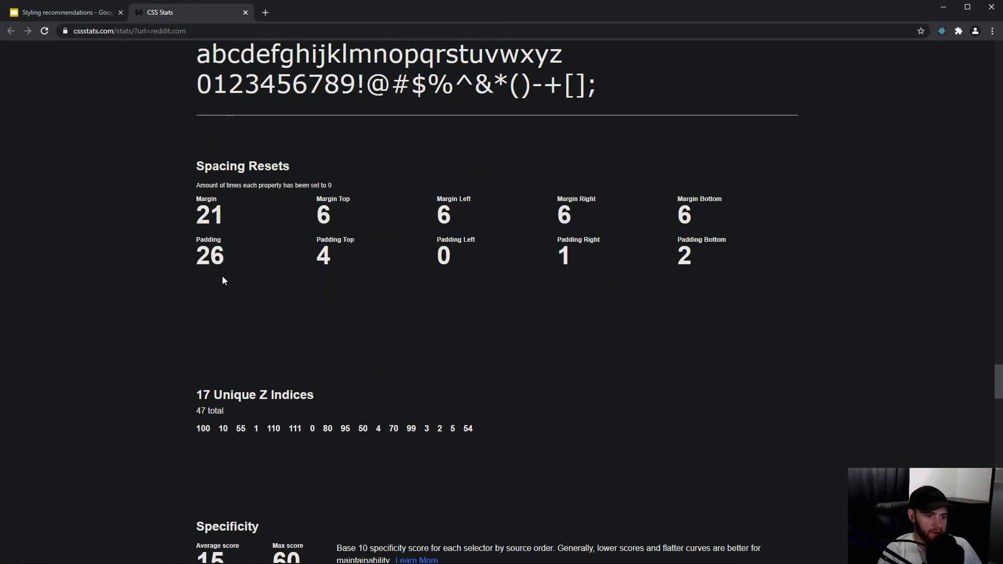
Scroll through the remaining reddit.com results down to the Raw Css section.
{"action": "scroll", "scroll_direction": "down", "scroll_amount": 3}
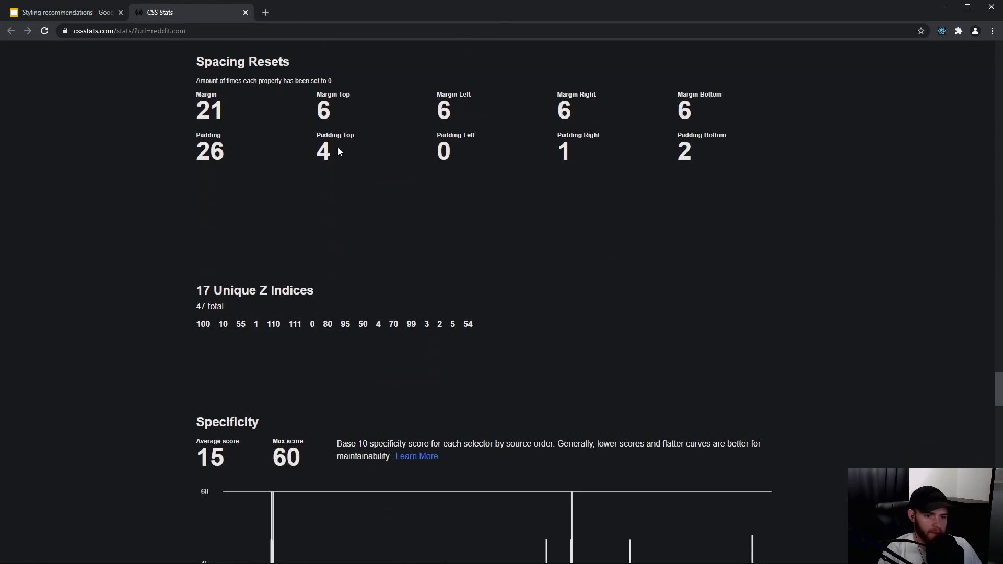
{"action": "scroll", "scroll_direction": "down", "scroll_amount": 3}
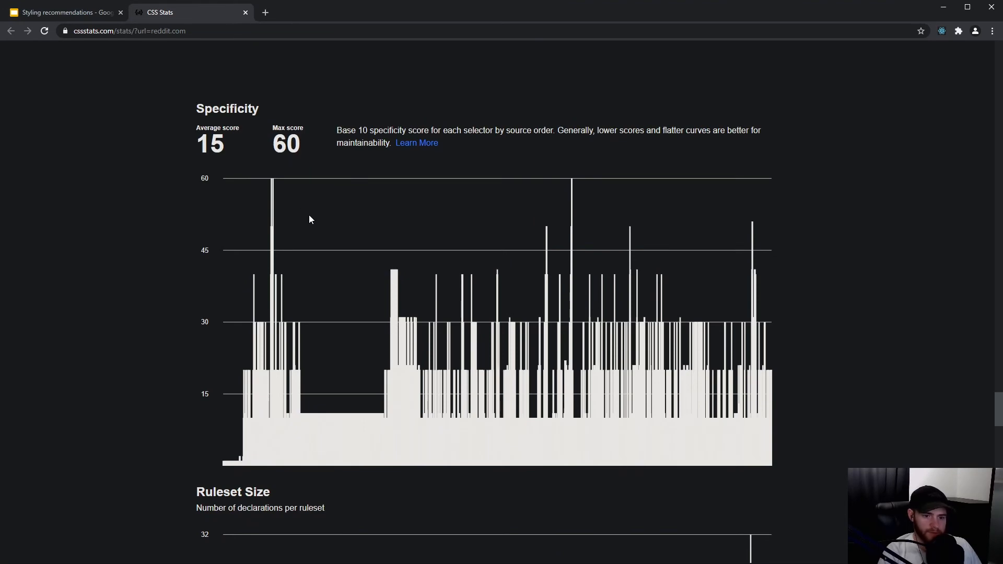
{"action": "scroll", "scroll_direction": "down", "scroll_amount": 3}
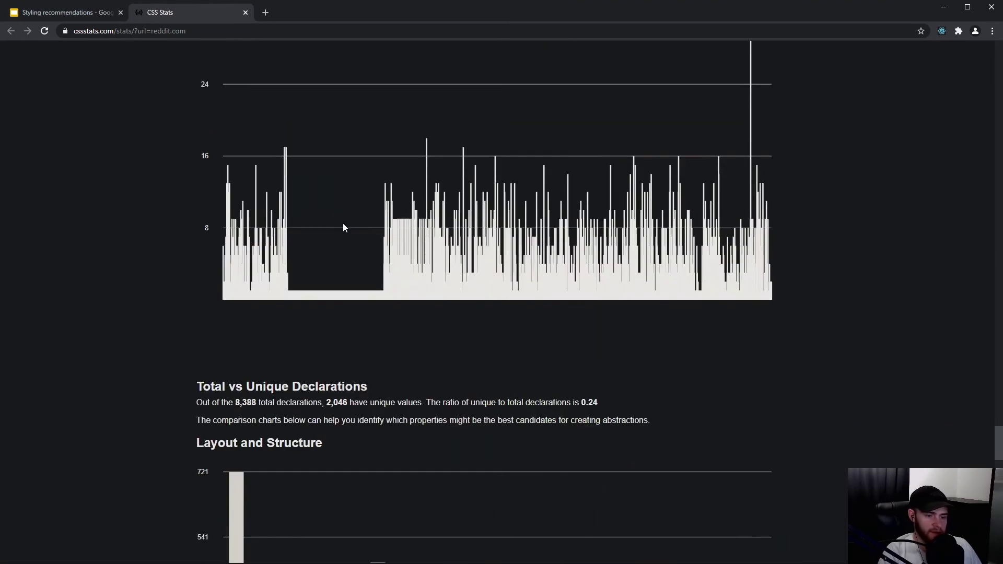
{"action": "scroll", "scroll_direction": "down", "scroll_amount": 3}
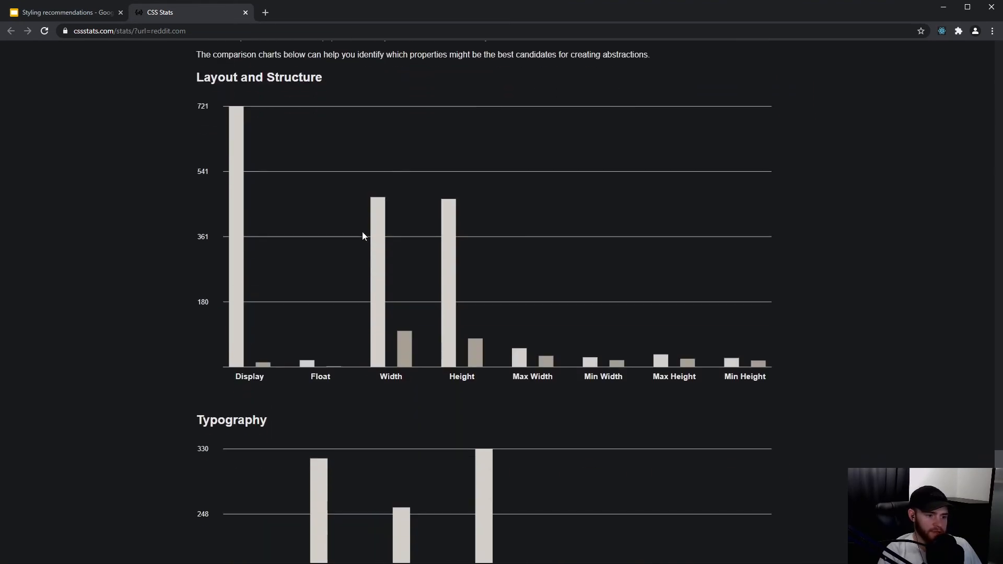
{"action": "scroll", "scroll_direction": "up", "scroll_amount": 3}
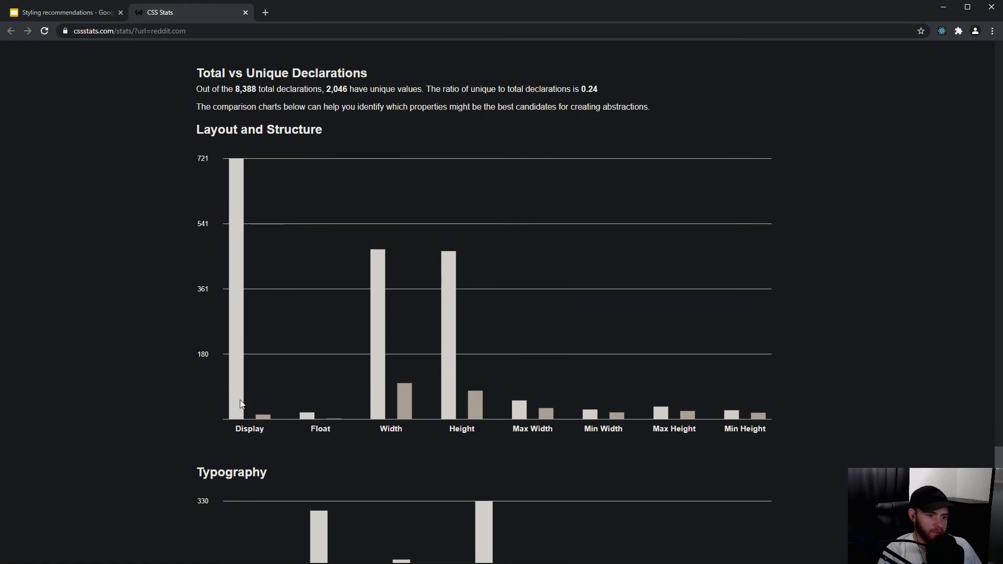
{"action": "mouse_move", "coordinate": [238, 241]}
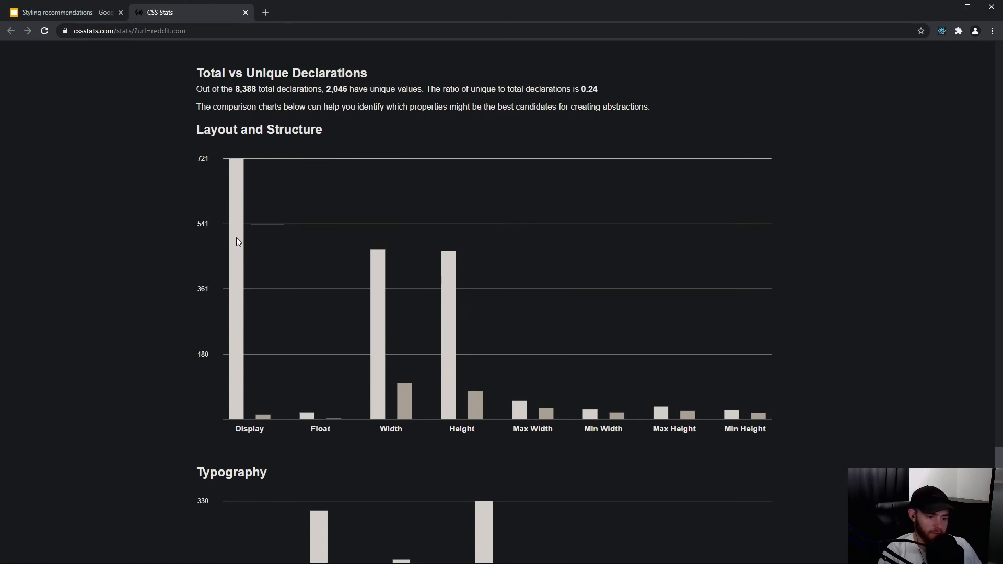
{"action": "scroll", "scroll_direction": "down", "scroll_amount": 3}
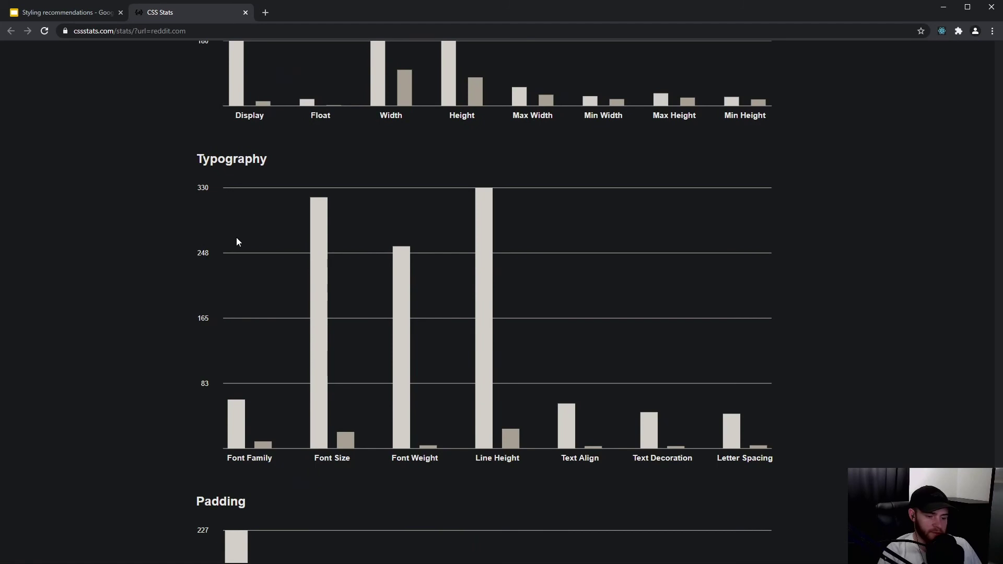
{"action": "scroll", "scroll_direction": "down", "scroll_amount": 3}
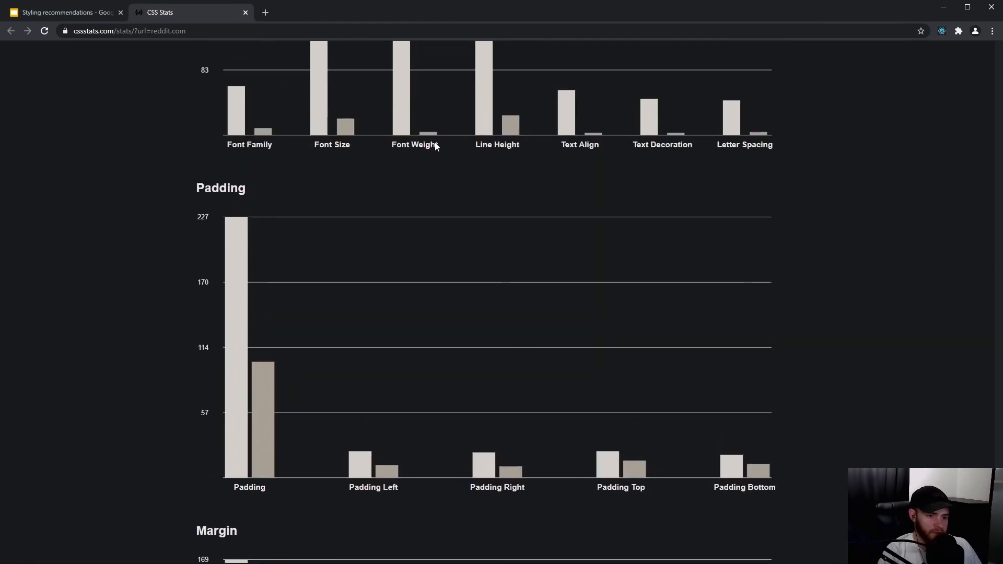
{"action": "scroll", "scroll_direction": "down", "scroll_amount": 3}
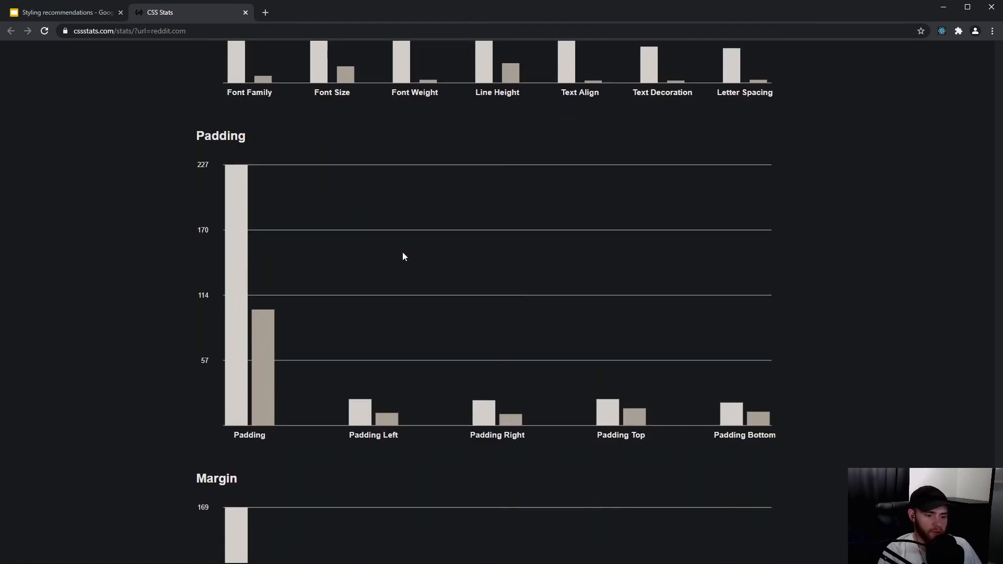
{"action": "scroll", "scroll_direction": "down", "scroll_amount": 3}
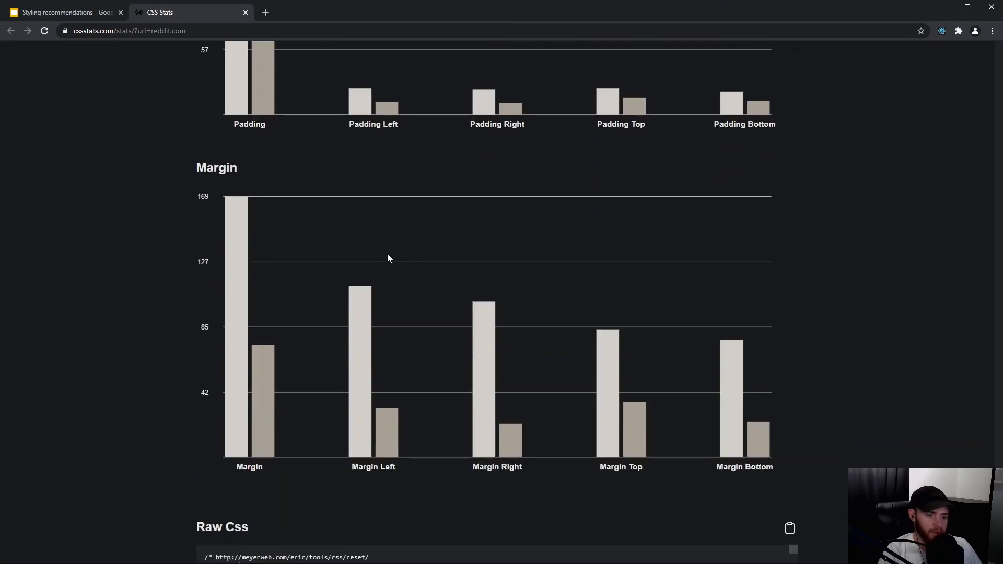
{"action": "scroll", "scroll_direction": "down", "scroll_amount": 3}
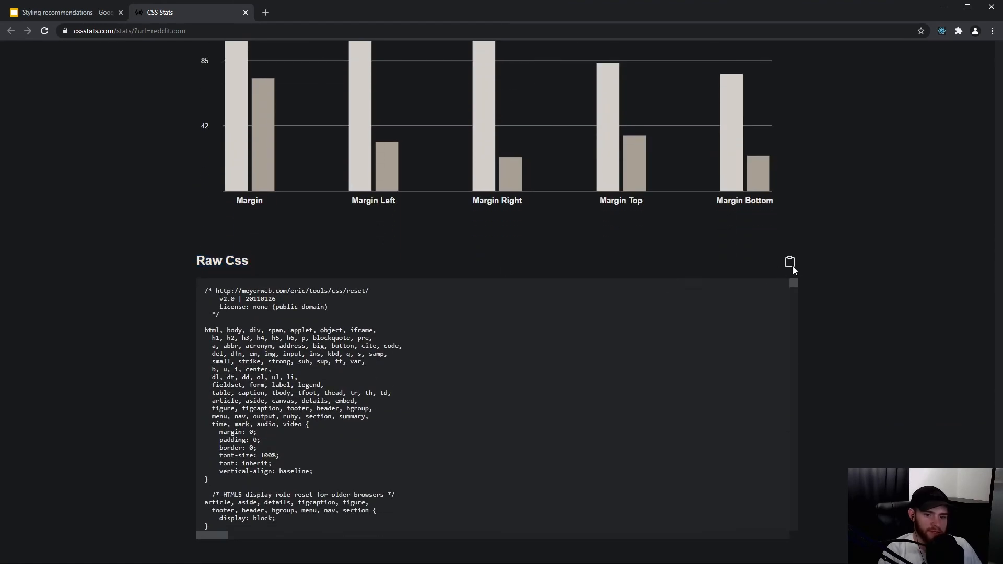
Copy reddit.com's raw CSS, then open the csslint.net link from the slide.
{"action": "left_click", "coordinate": [790, 262]}
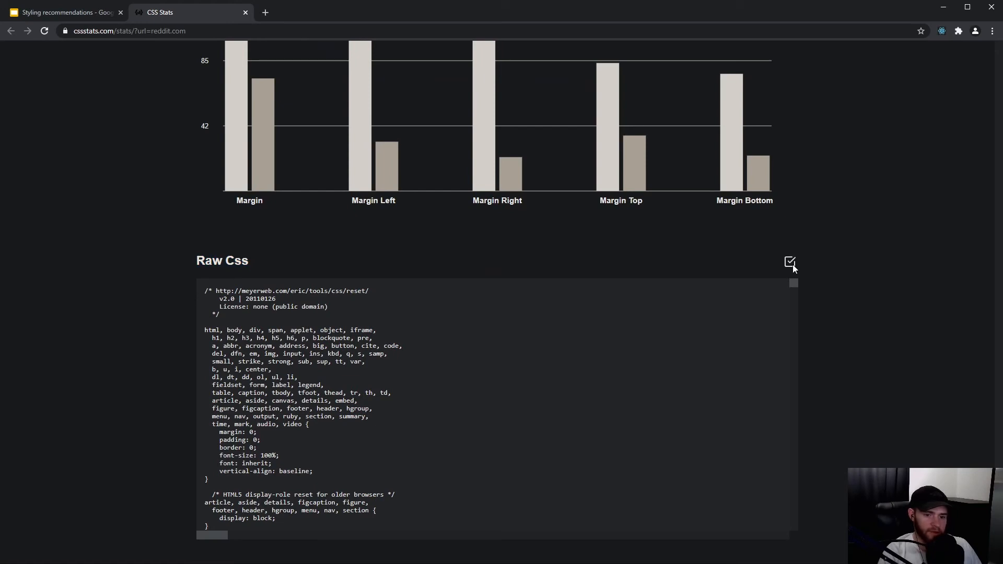
{"action": "left_click", "coordinate": [62, 12]}
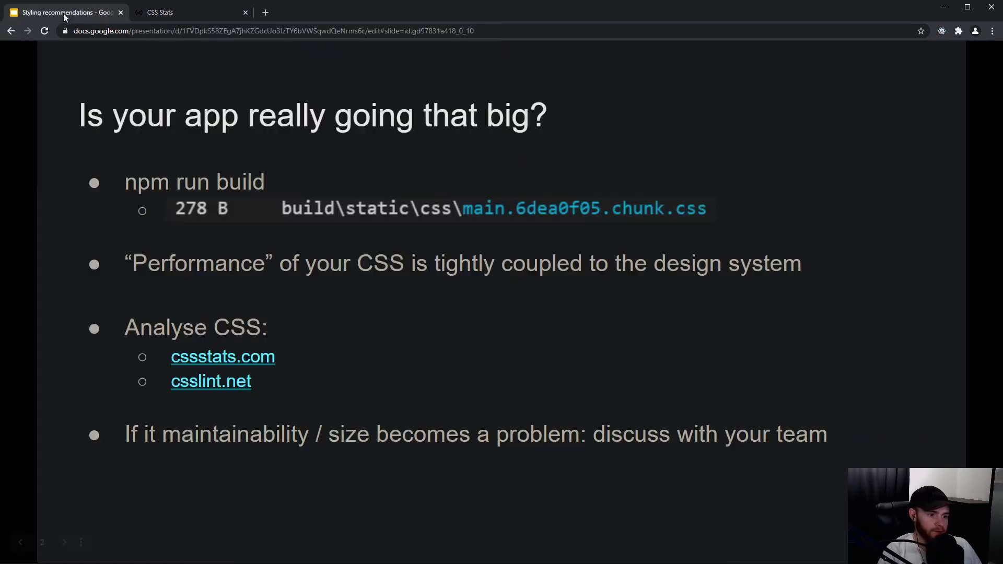
{"action": "left_click", "coordinate": [211, 381]}
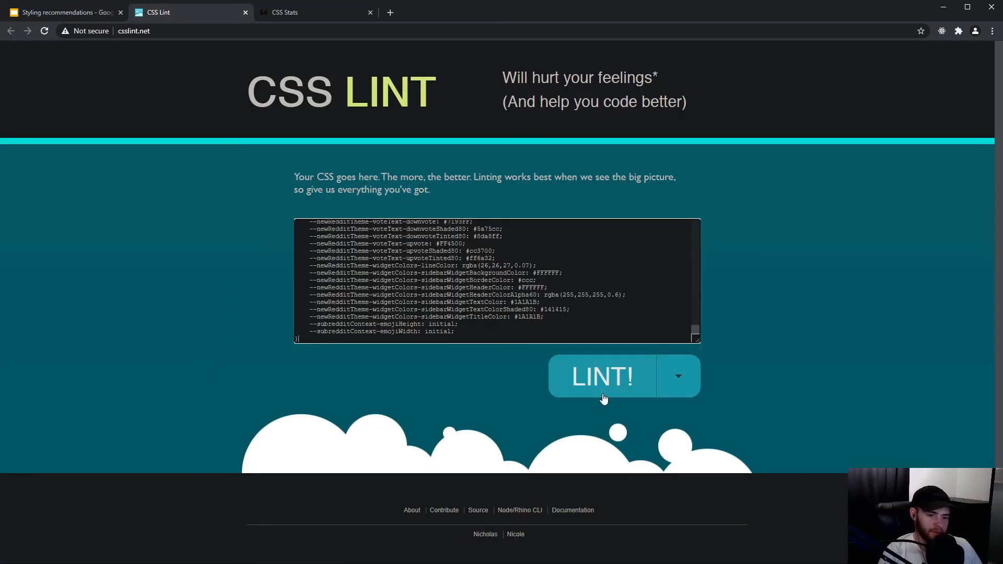
Lint reddit.com's pasted stylesheet and scroll the 827 errors and 2037 warnings.
{"action": "left_click", "coordinate": [603, 376]}
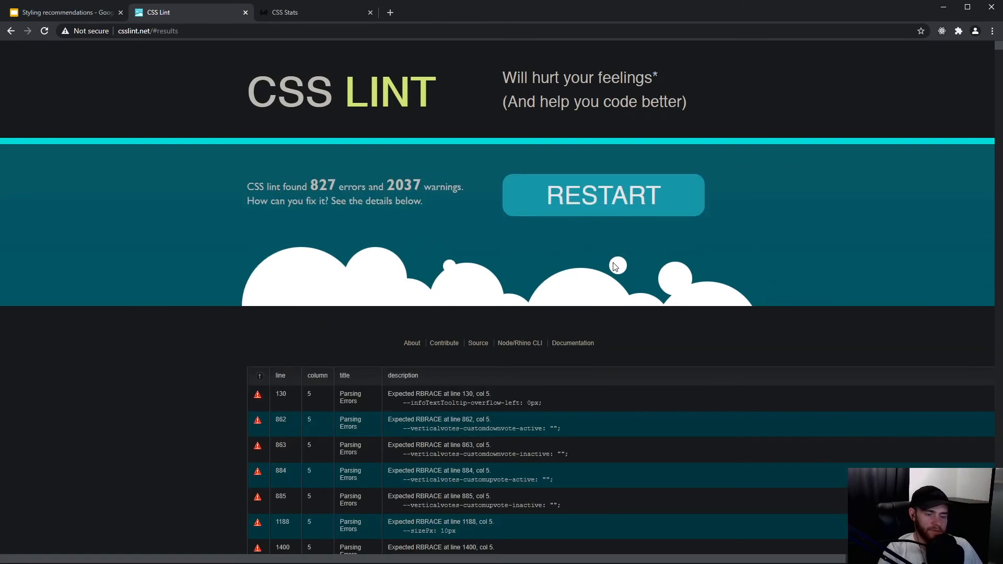
{"action": "scroll", "scroll_direction": "down", "scroll_amount": 3}
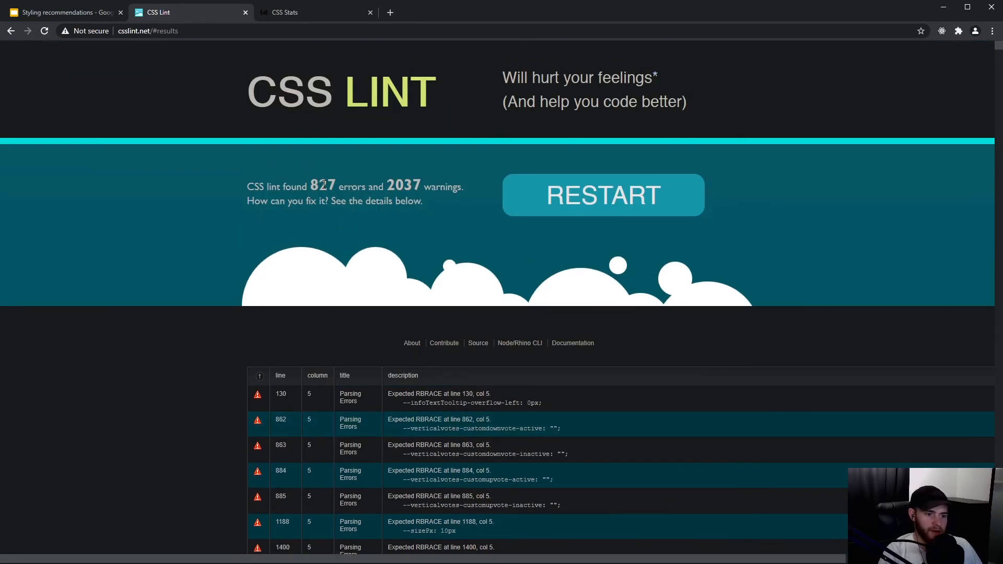
{"action": "mouse_move", "coordinate": [436, 209]}
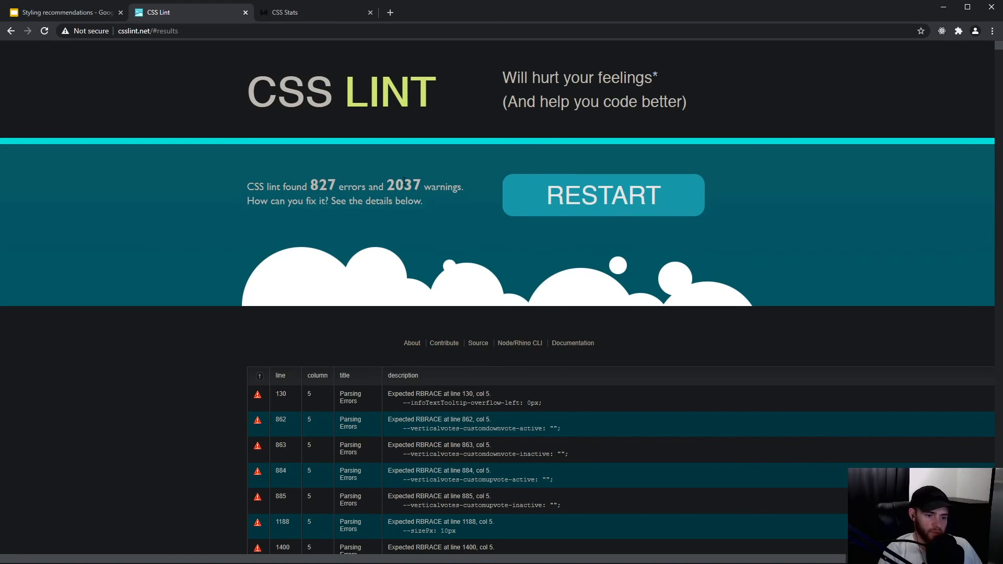
{"action": "scroll", "scroll_direction": "down", "scroll_amount": 3}
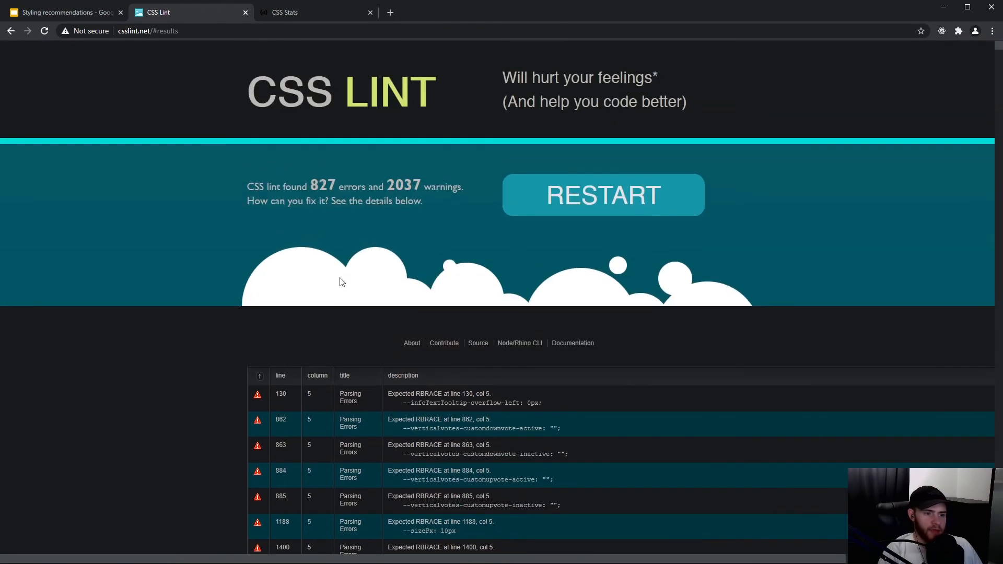
{"action": "mouse_move", "coordinate": [457, 307]}
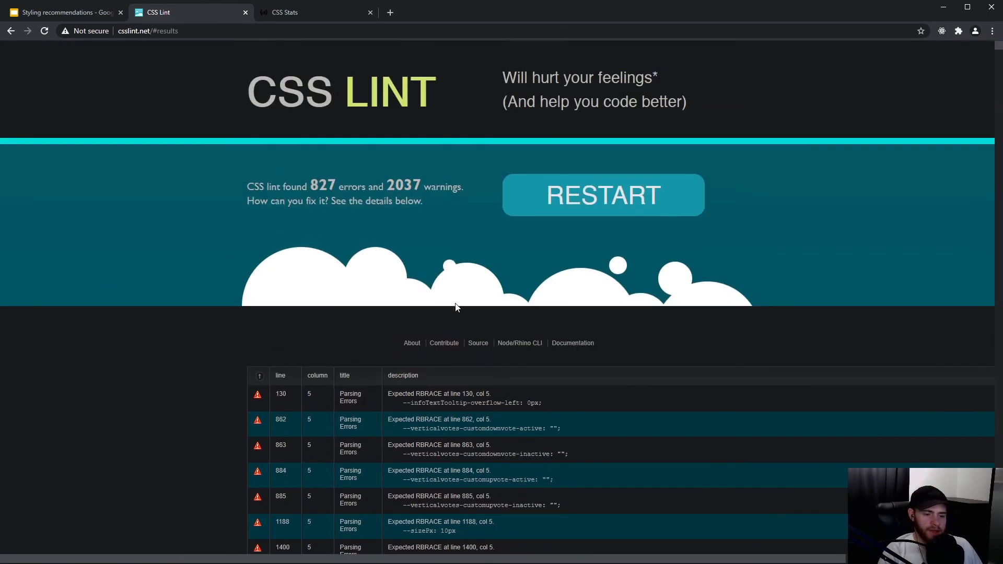
{"action": "mouse_move", "coordinate": [287, 328]}
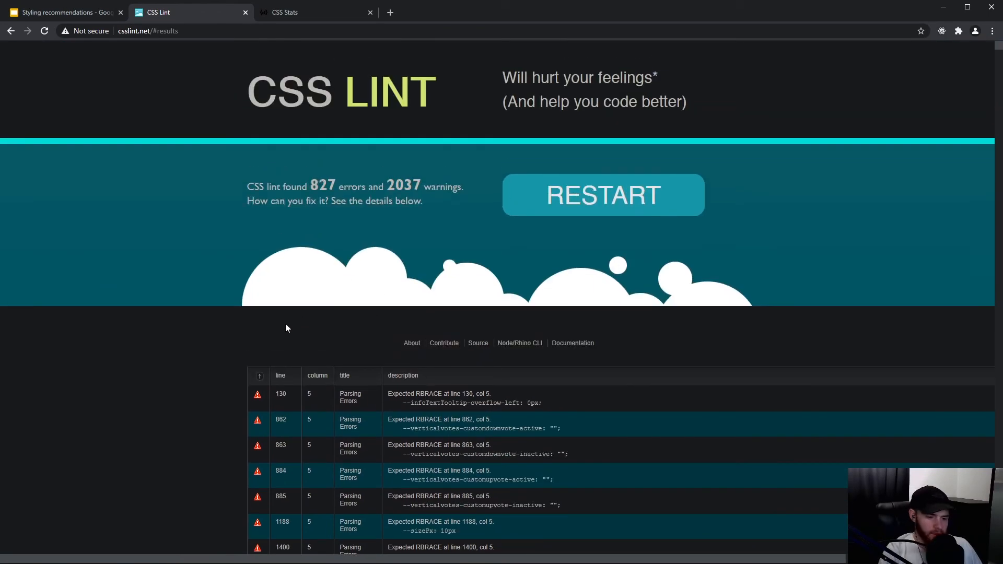
{"action": "scroll", "scroll_direction": "down", "scroll_amount": 3}
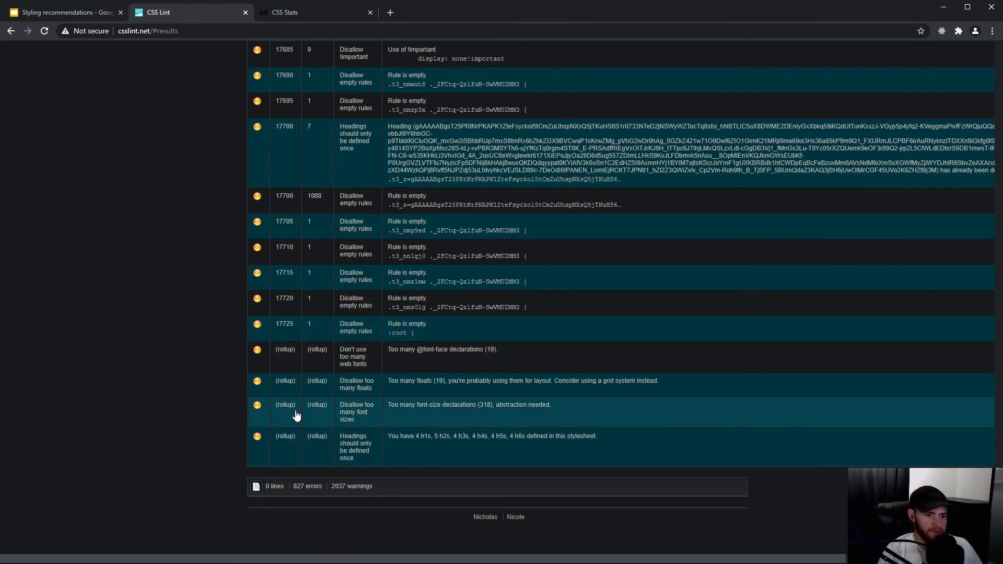
{"action": "mouse_move", "coordinate": [250, 401]}
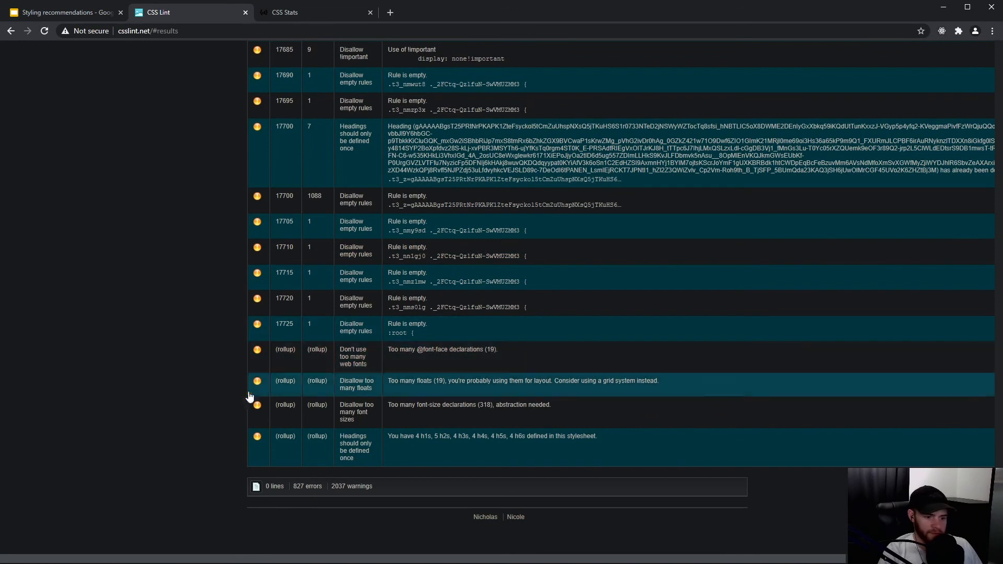
{"action": "mouse_move", "coordinate": [383, 446]}
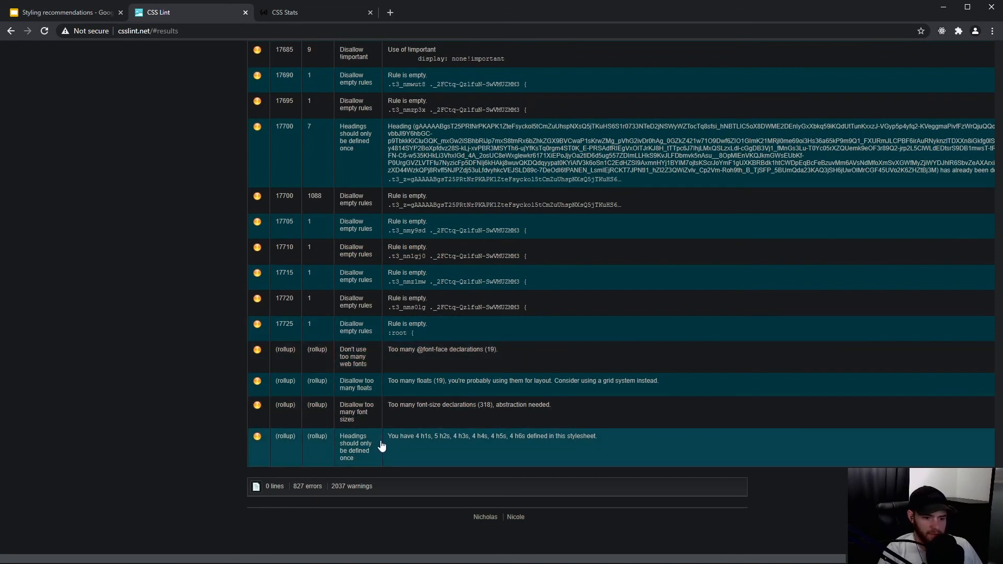
{"action": "mouse_move", "coordinate": [437, 447]}
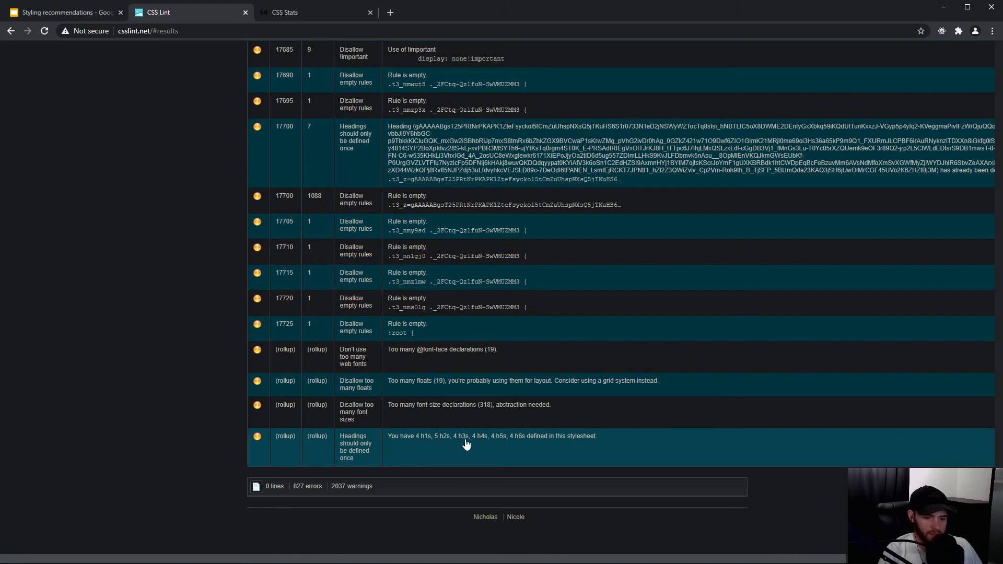
{"action": "mouse_move", "coordinate": [376, 456]}
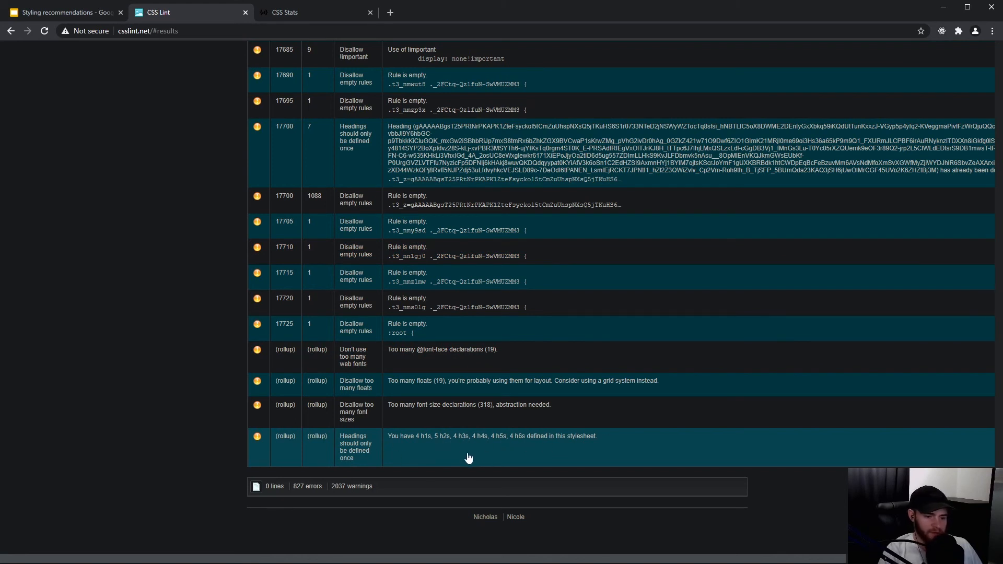
{"action": "mouse_move", "coordinate": [441, 428]}
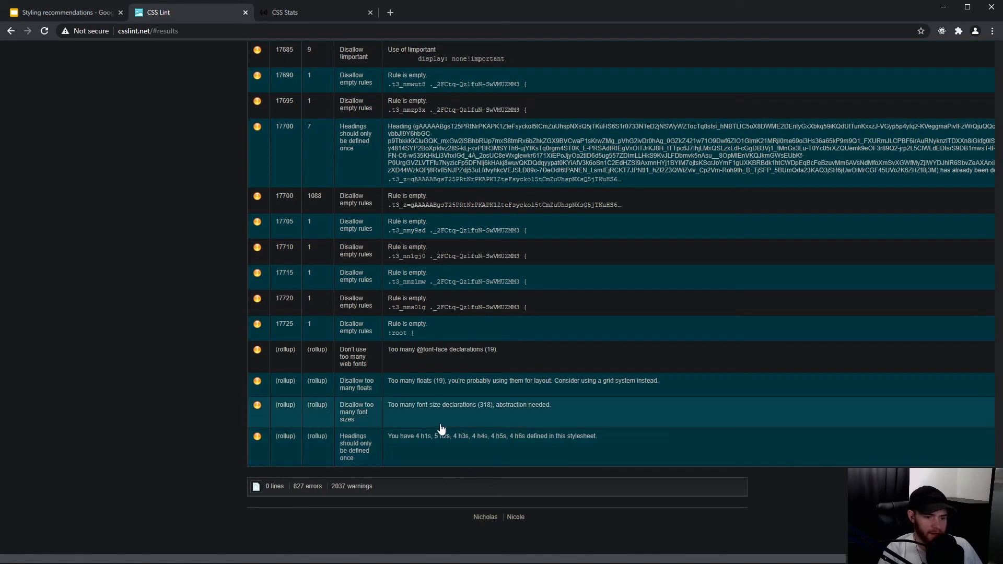
{"action": "mouse_move", "coordinate": [413, 392]}
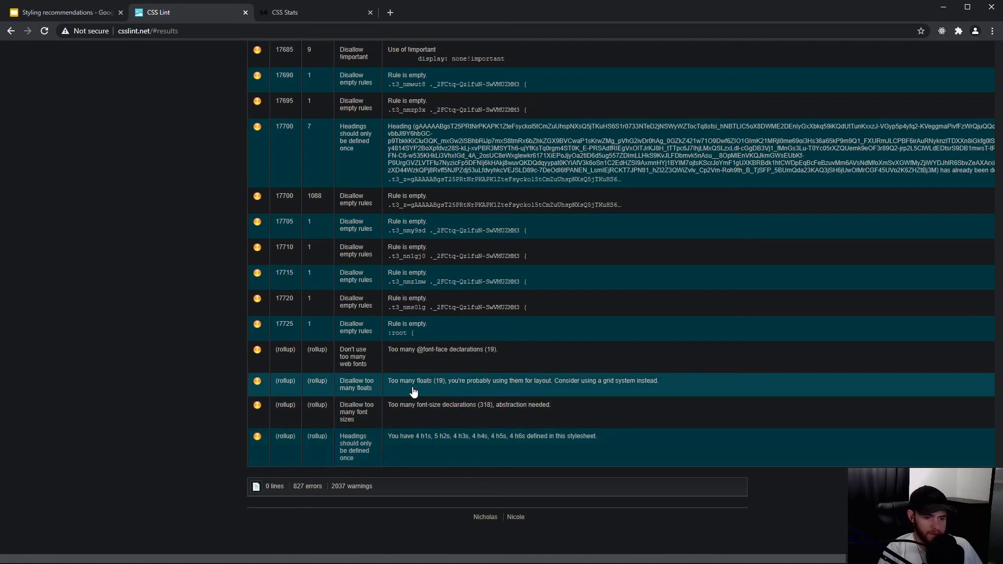
{"action": "mouse_move", "coordinate": [408, 310]}
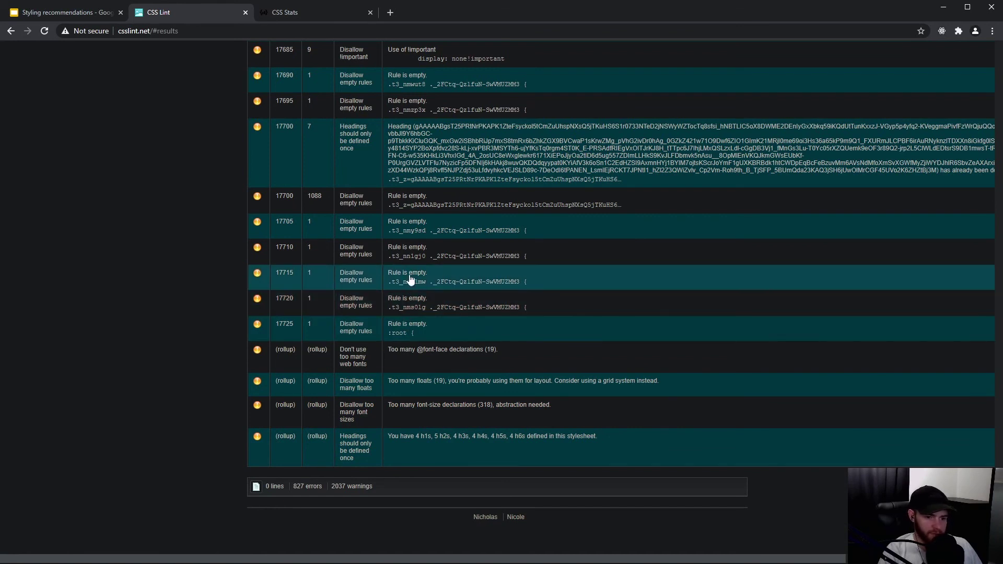
{"action": "mouse_move", "coordinate": [442, 277]}
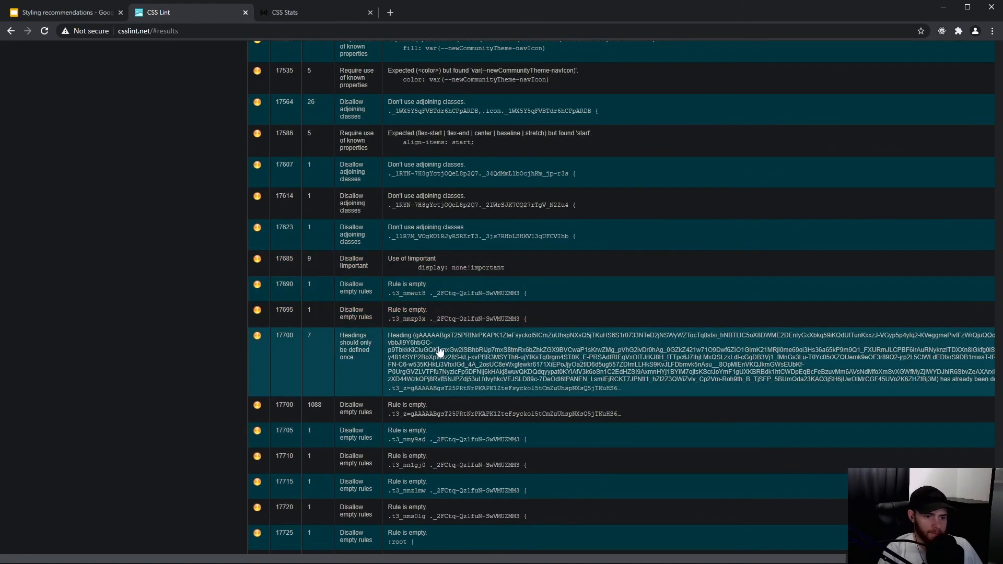
{"action": "mouse_move", "coordinate": [423, 269]}
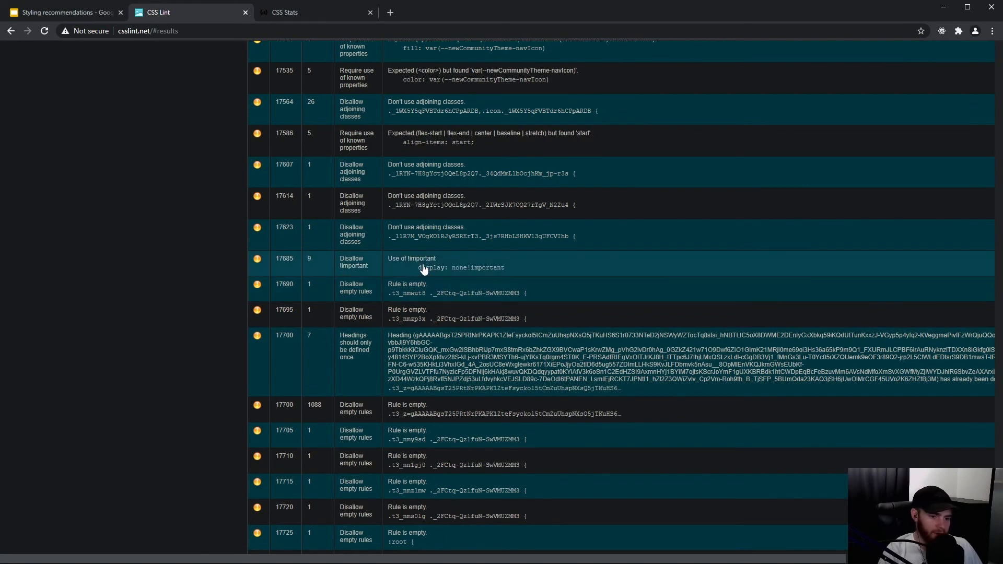
{"action": "mouse_move", "coordinate": [453, 268]}
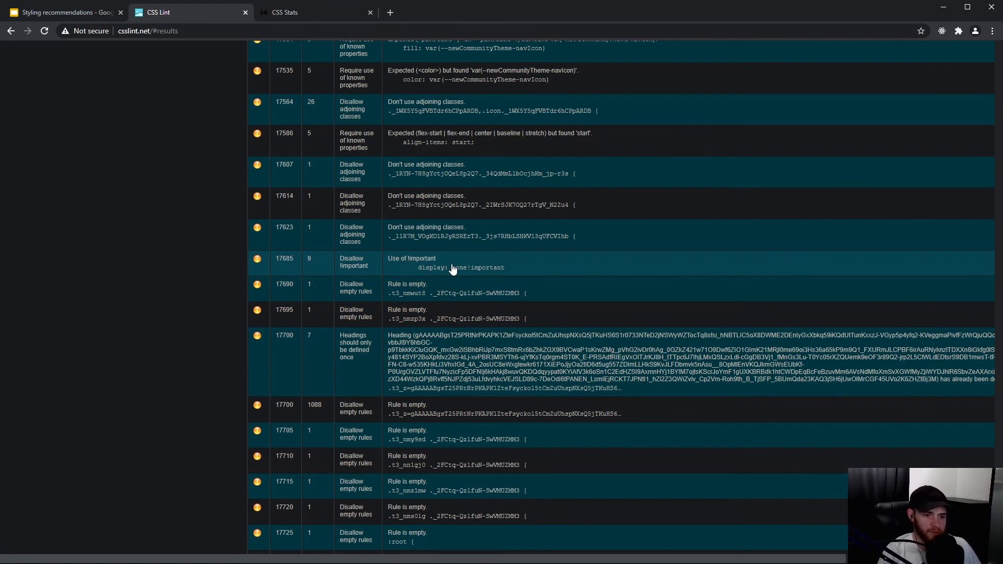
Scroll back up the lint results, then close the CSS Lint and CSS Stats tabs.
{"action": "scroll", "scroll_direction": "up", "scroll_amount": 3}
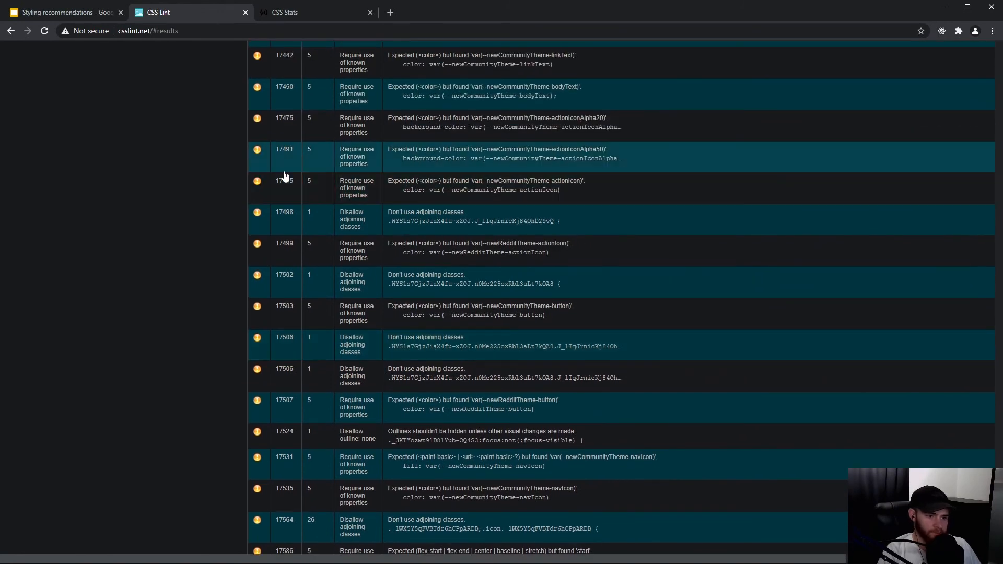
{"action": "mouse_move", "coordinate": [178, 88]}
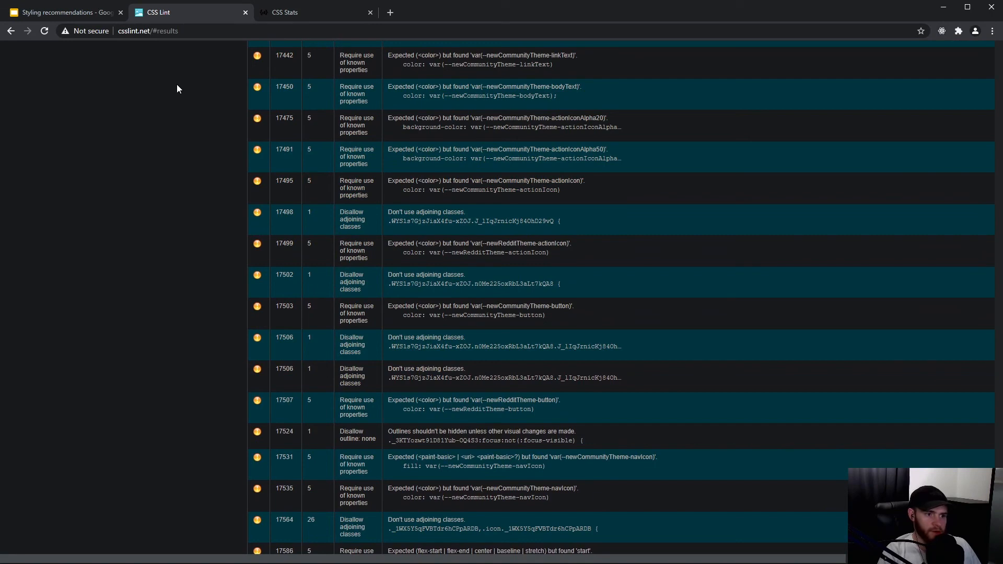
{"action": "scroll", "scroll_direction": "up", "scroll_amount": 3}
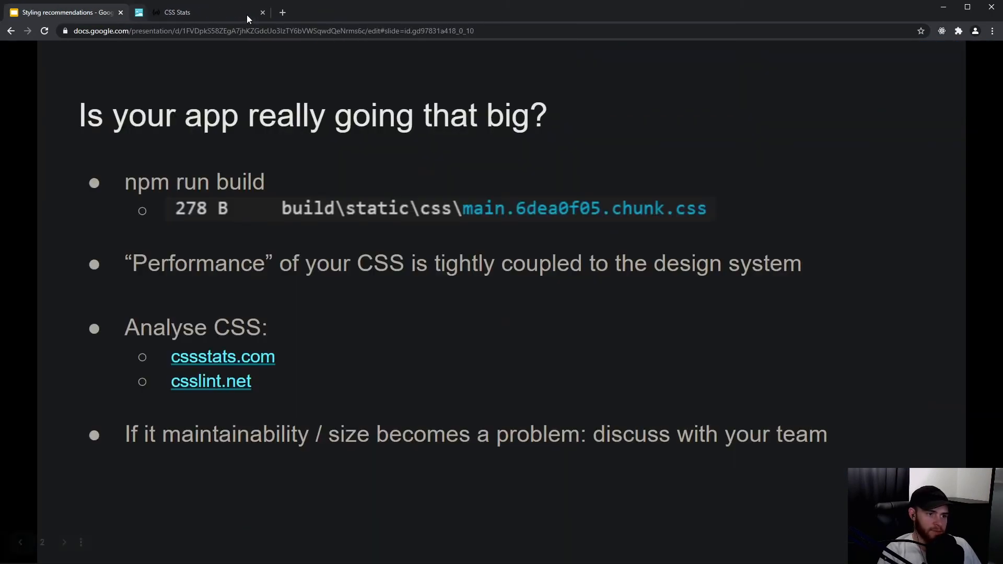
{"action": "left_click", "coordinate": [262, 12]}
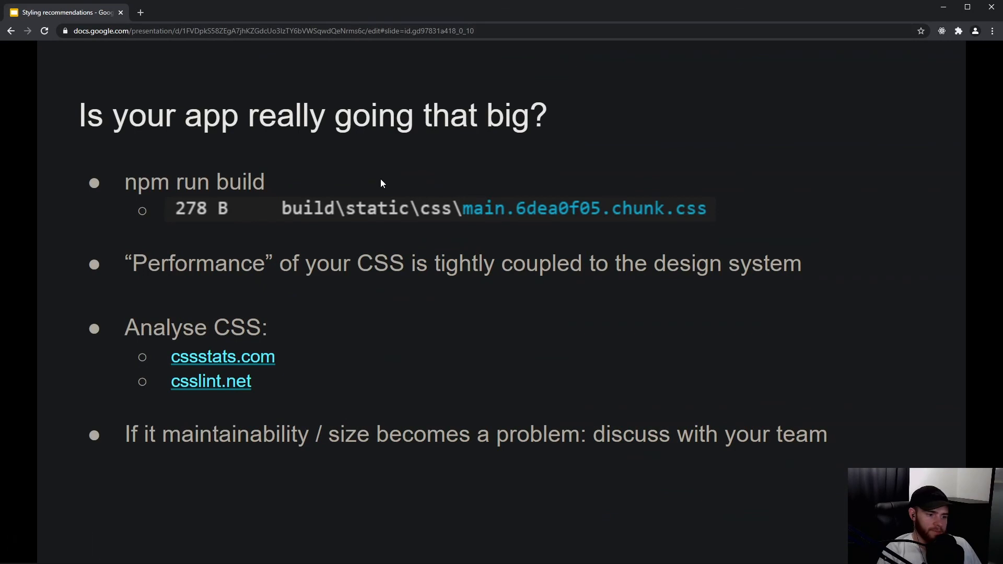